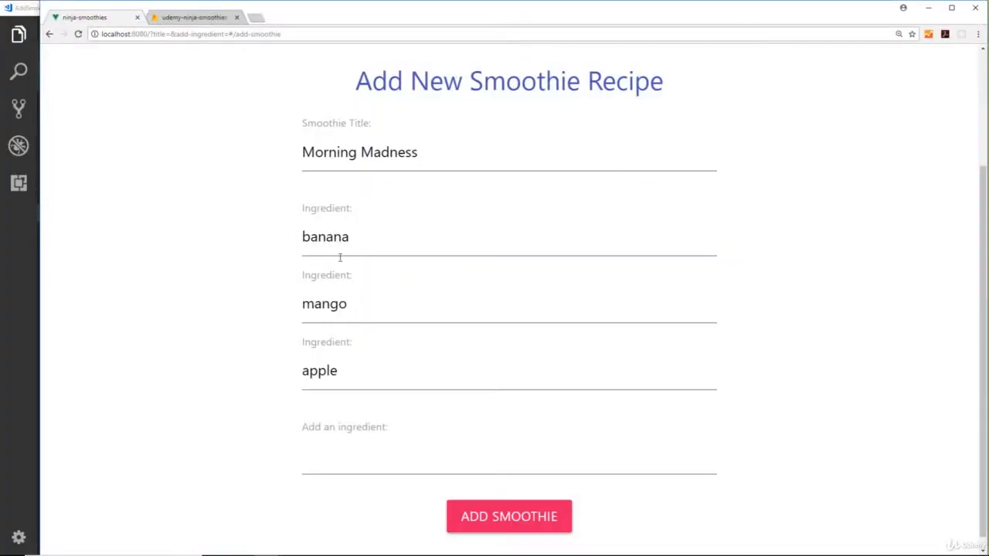
{"action": "mouse_move", "coordinate": [502, 381]}
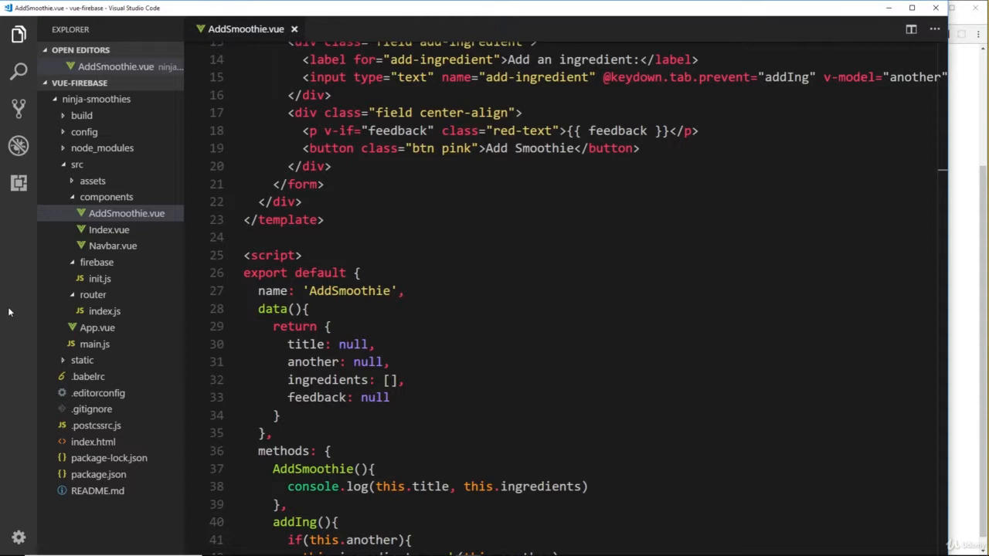
Step: Add `import db from '@/firebase/init'` after the script tag and clear the console.log line
{"action": "left_click", "coordinate": [301, 255]}
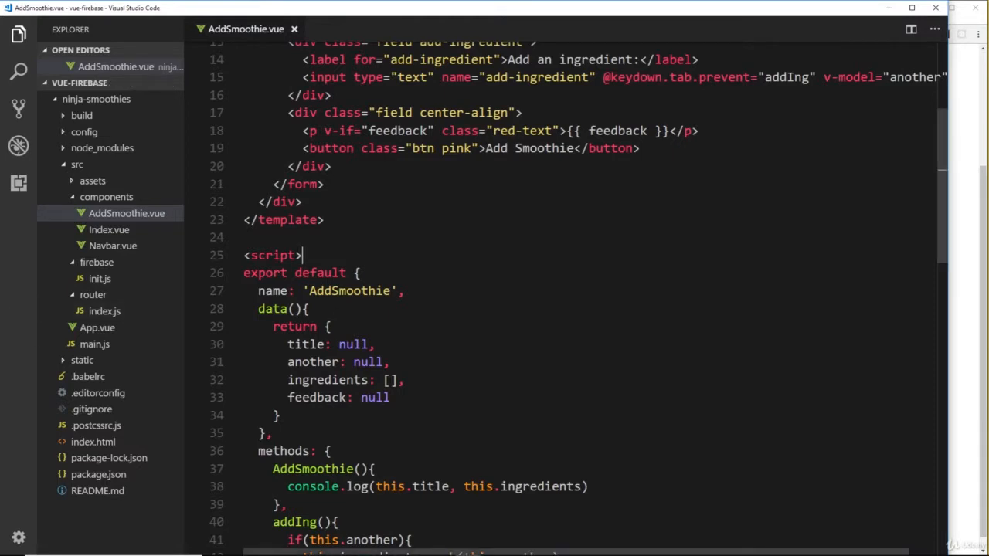
{"action": "key", "text": "enter"}
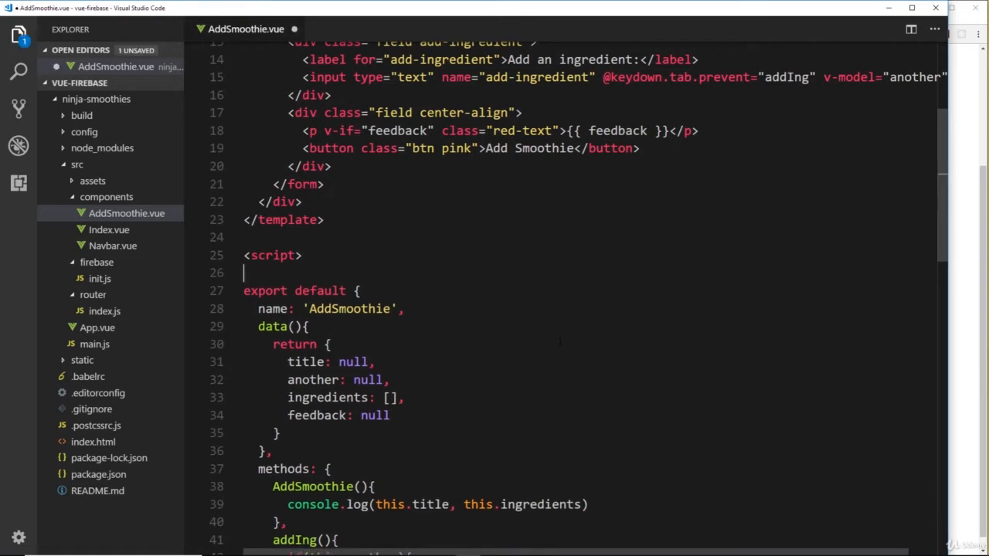
{"action": "type", "text": "import db from '@"}
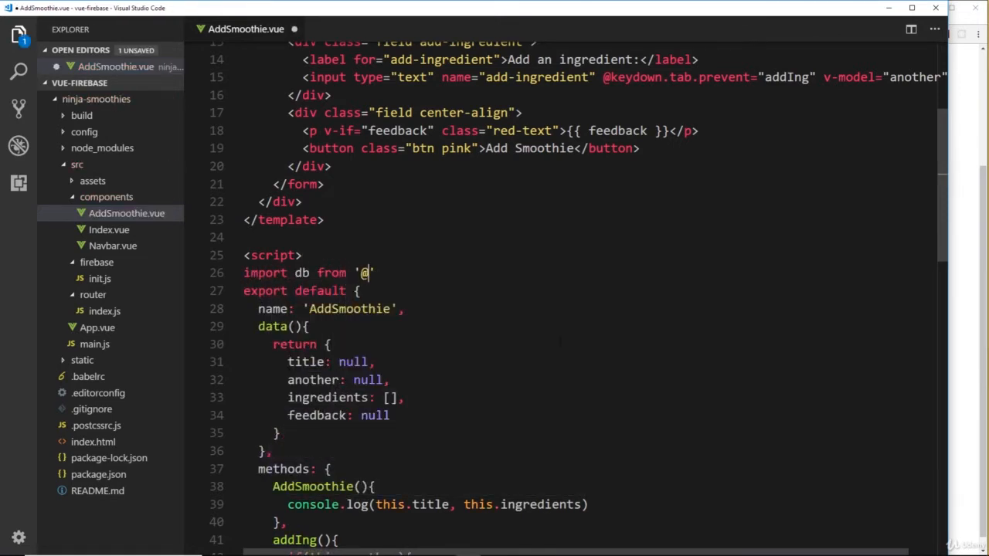
{"action": "type", "text": "/firebase/init"}
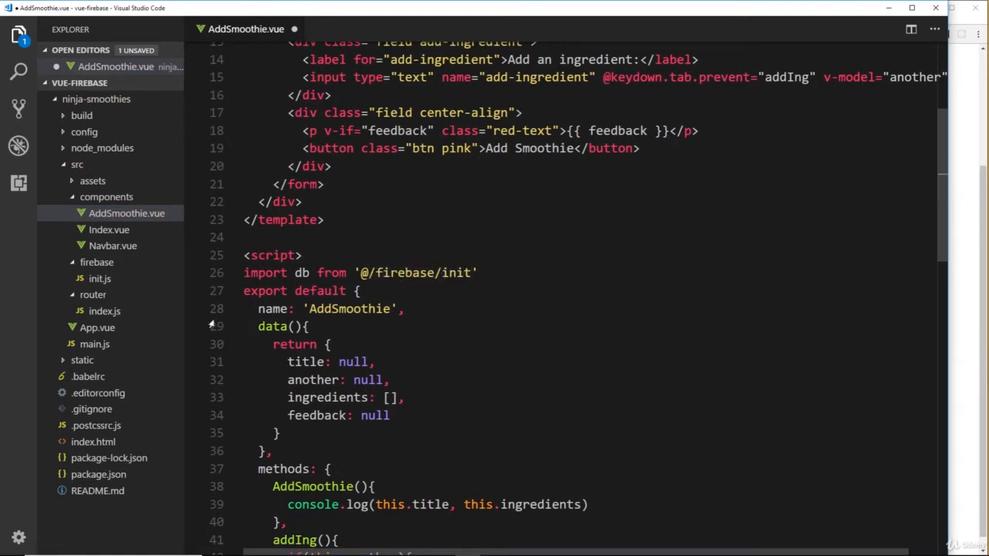
{"action": "left_click", "coordinate": [477, 272]}
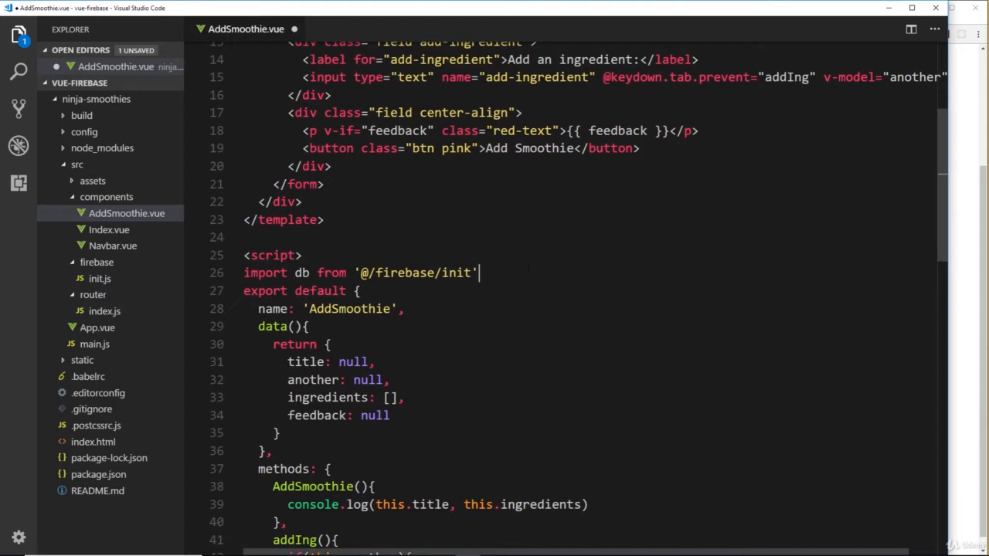
{"action": "scroll", "scroll_direction": "down", "scroll_amount": 3}
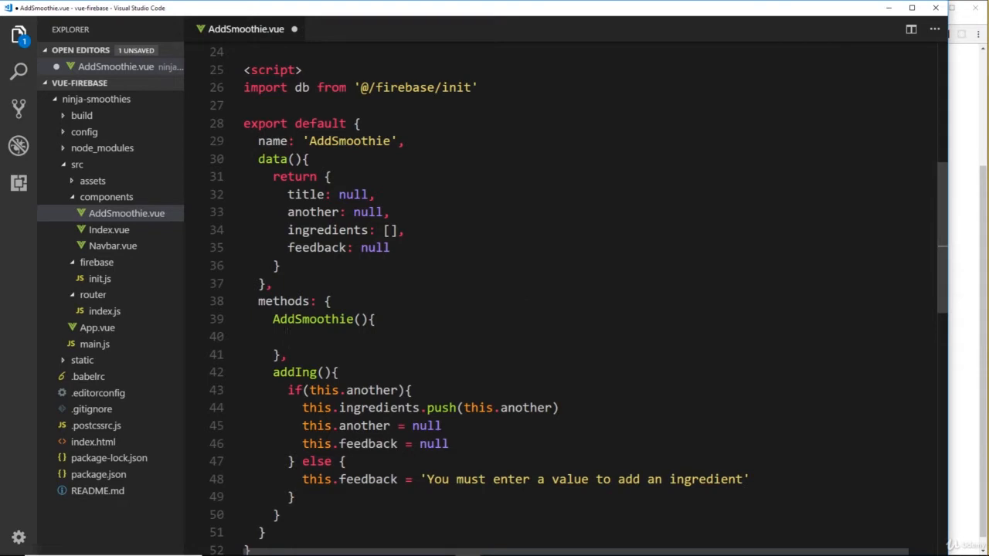
Step: Write if(this.title) setting feedback to null, else 'You must enter a smoothie title'
{"action": "double_click", "coordinate": [307, 194]}
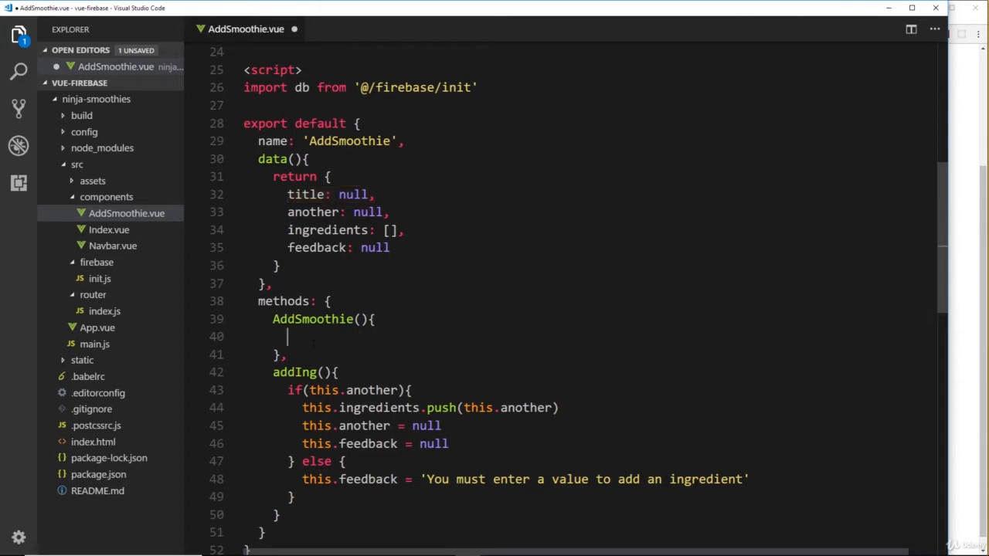
{"action": "type", "text": "if"}
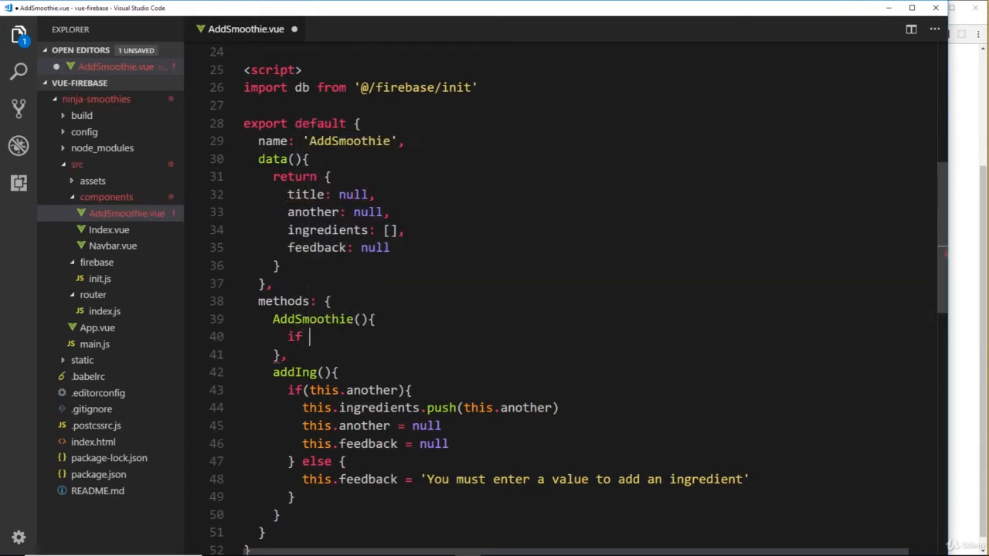
{"action": "type", "text": "(this.title){"}
{"action": "type", "text": "} else {"}
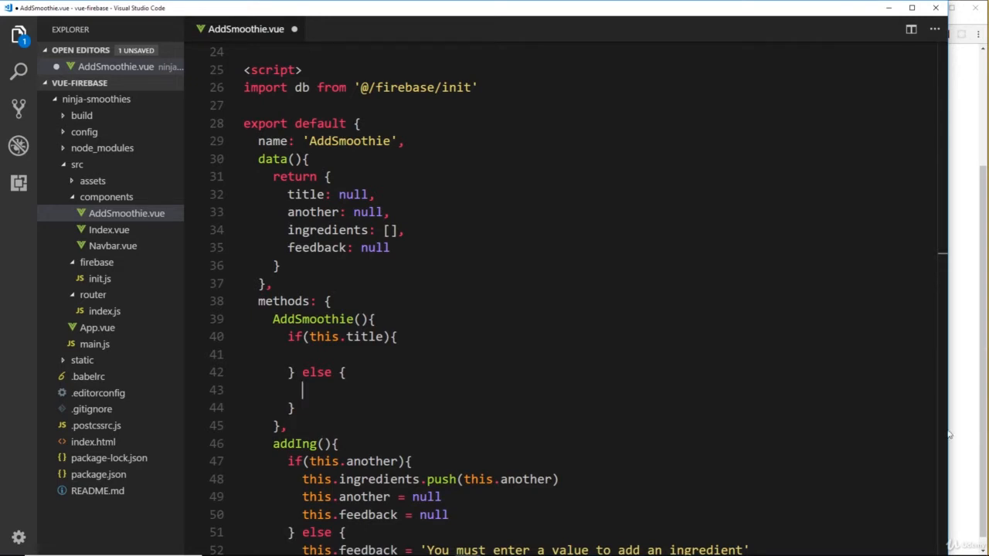
{"action": "type", "text": "this"}
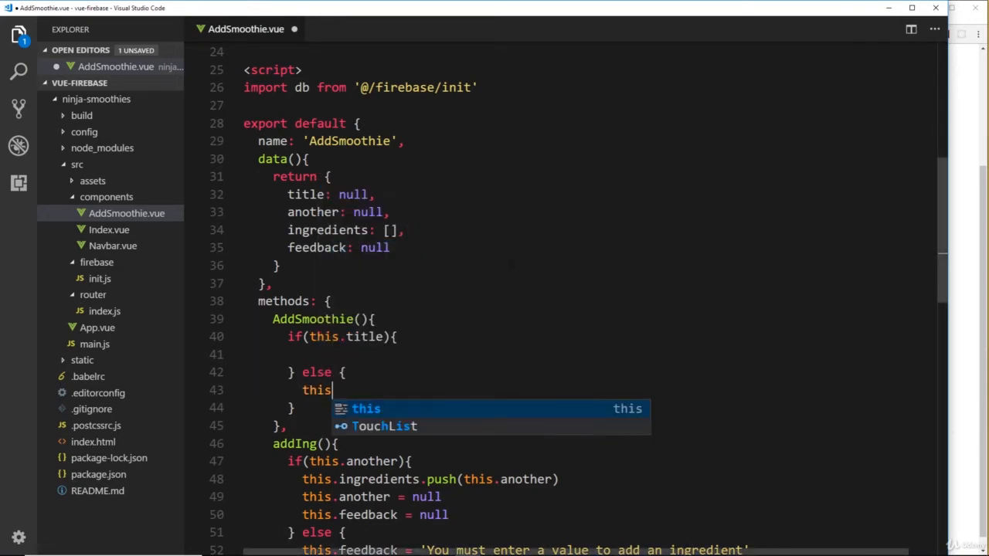
{"action": "type", "text": ".feedback"}
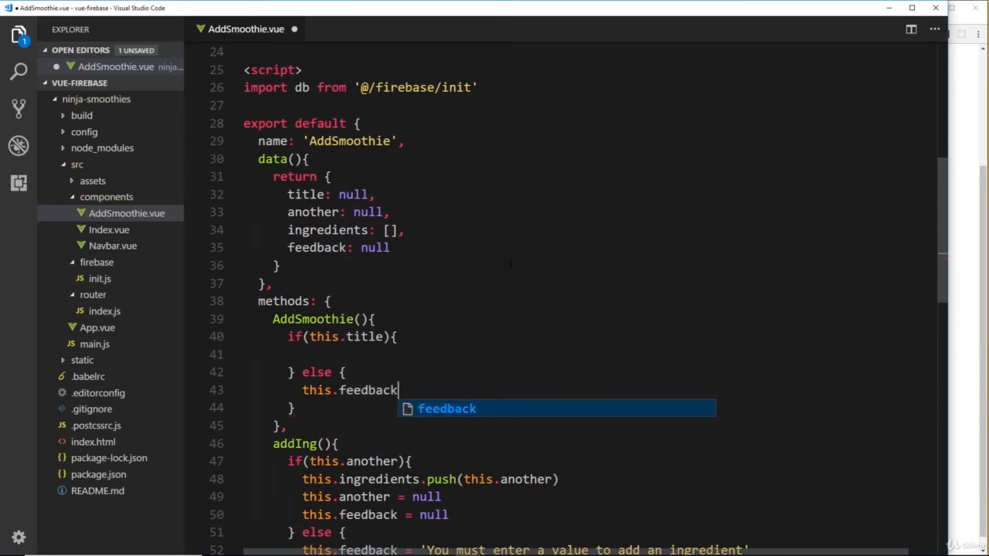
{"action": "type", "text": "= 'You must enter"}
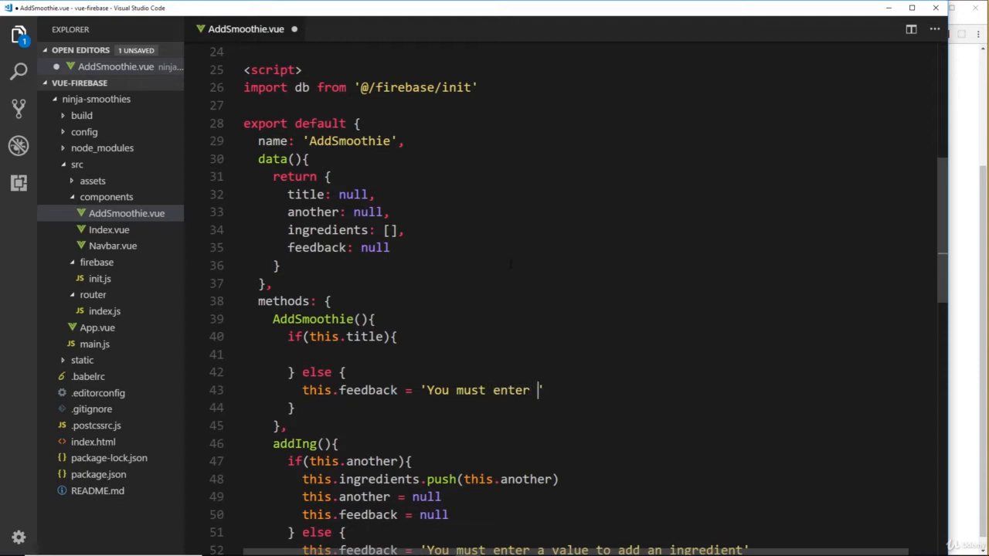
{"action": "type", "text": "a smoothie tit"}
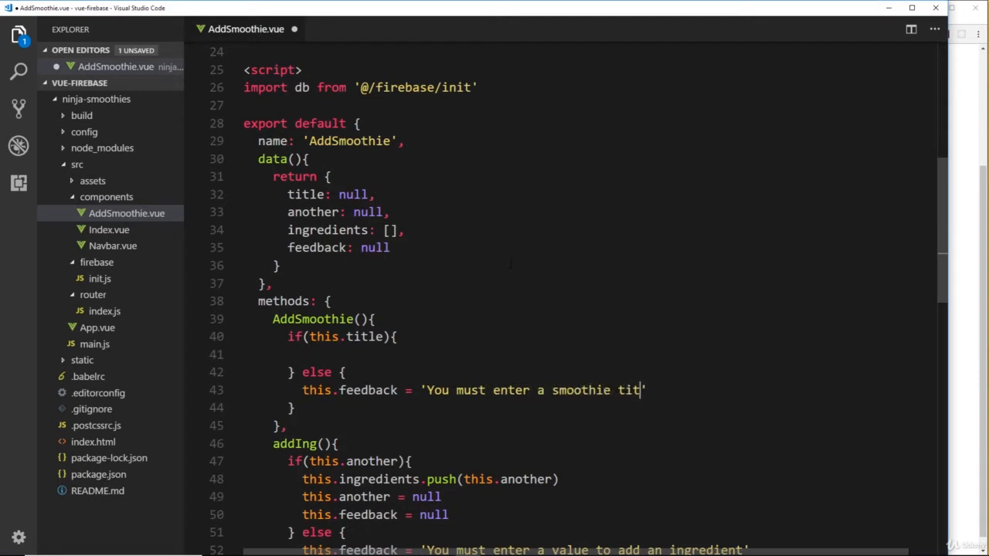
{"action": "type", "text": "le'"}
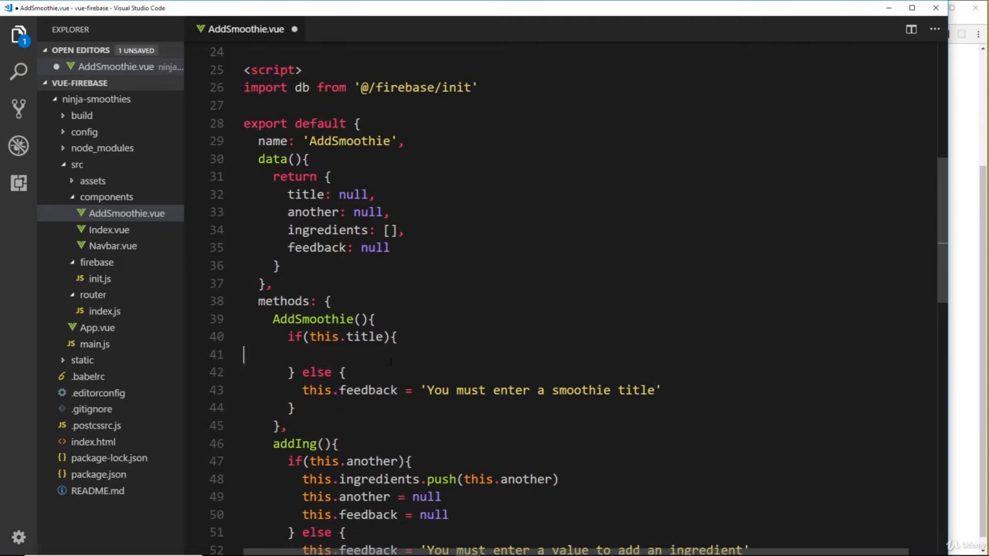
{"action": "type", "text": "this.feedback ="}
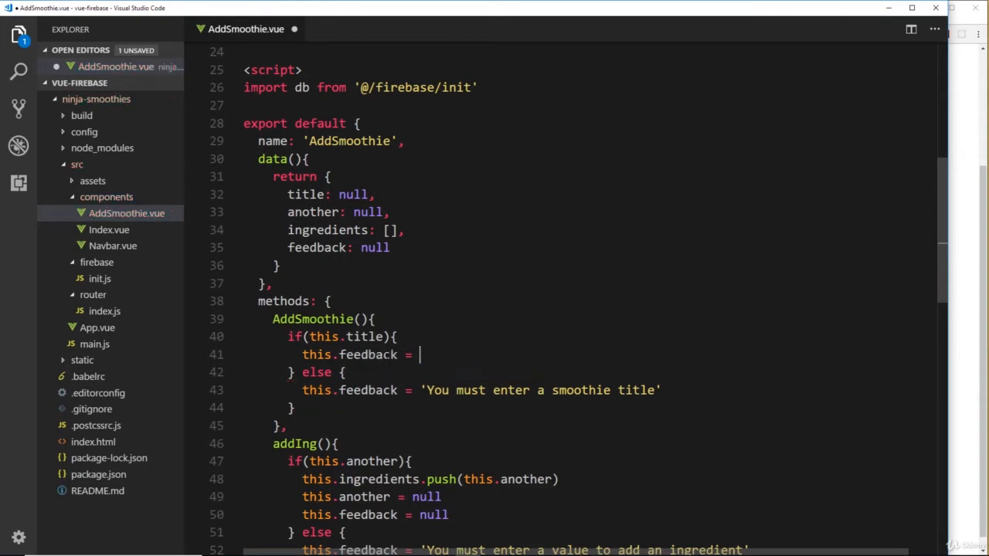
{"action": "type", "text": "null"}
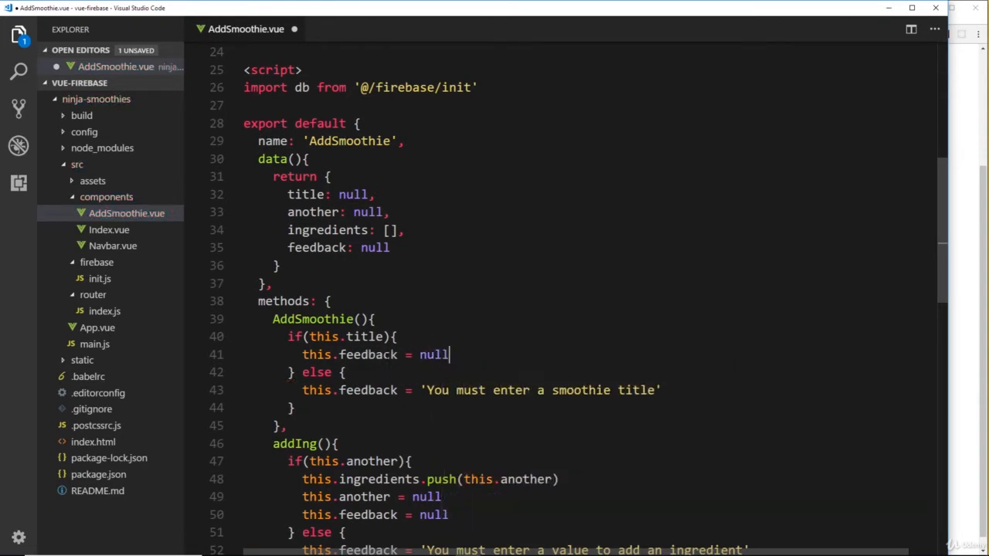
{"action": "key", "text": "Enter"}
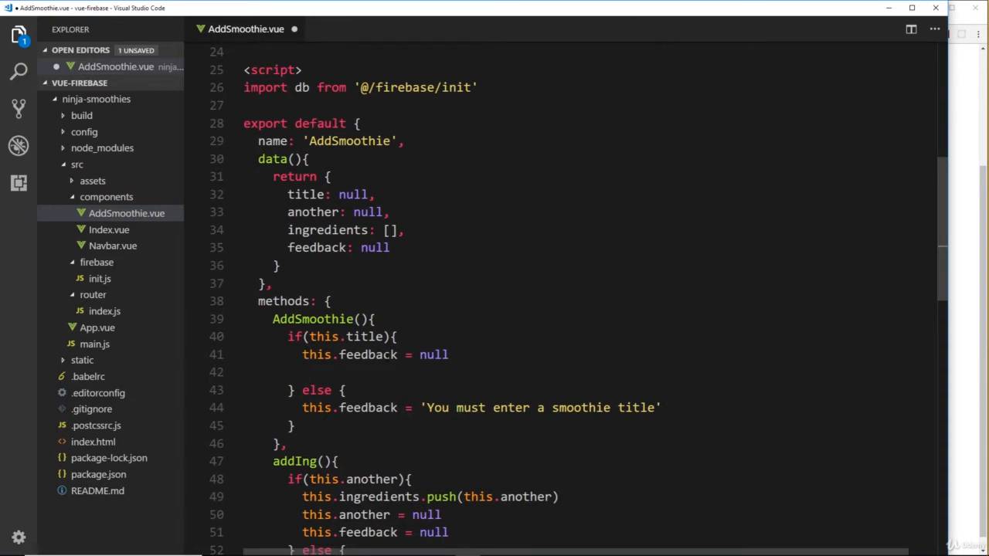
Step: Call db.collection('smoothies').add with title: this.title and ingredients: this.ingredients
{"action": "type", "text": "db.collection('s"}
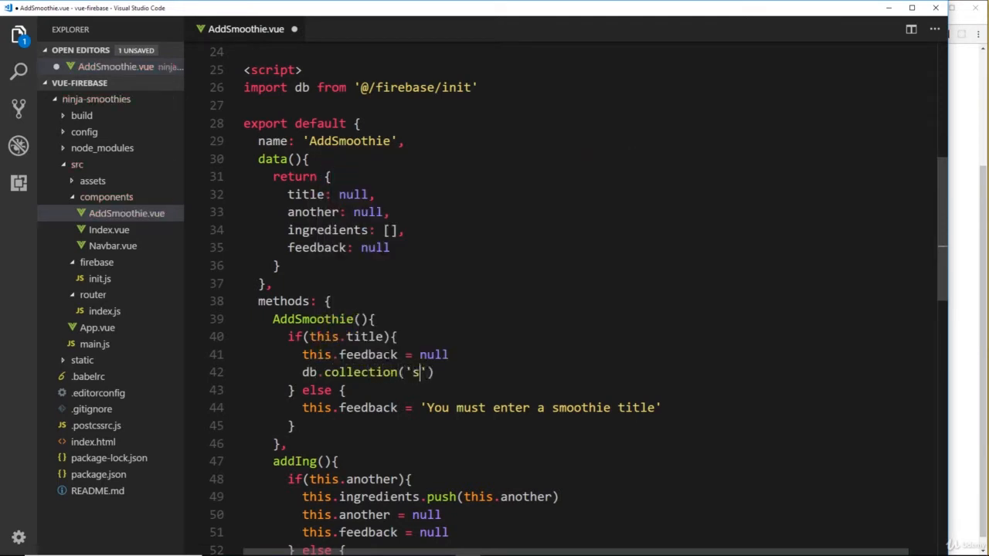
{"action": "type", "text": "moothies"}
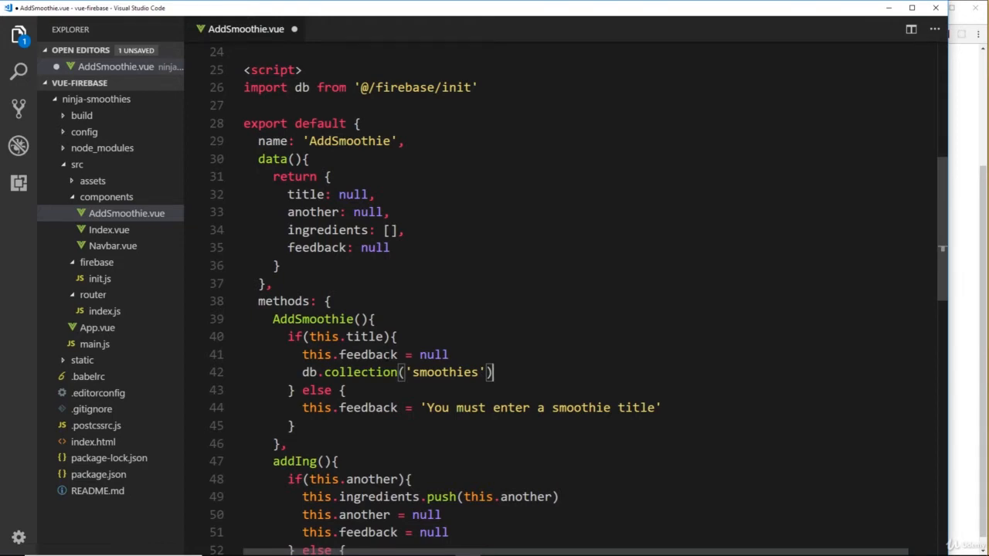
{"action": "type", "text": ".add({"}
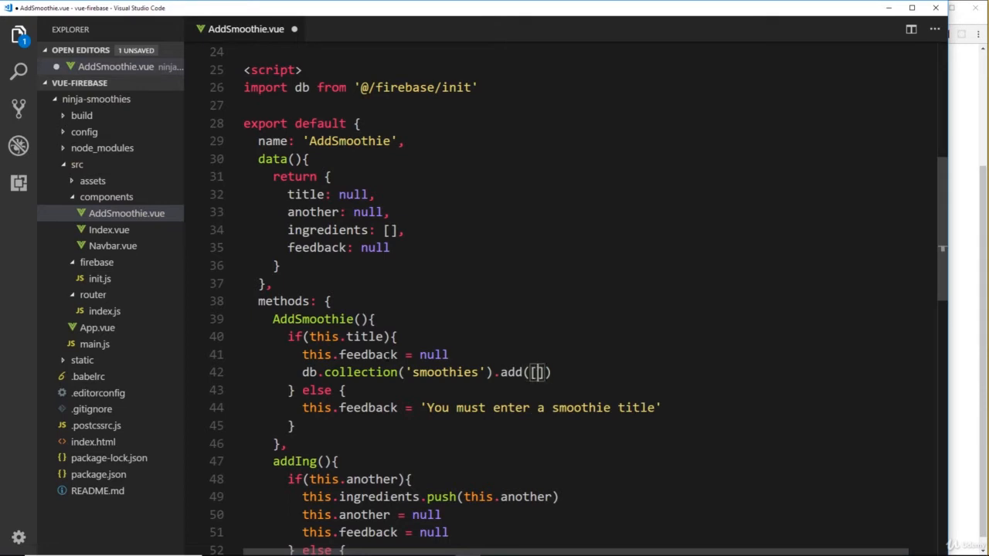
{"action": "type", "text": "{"}
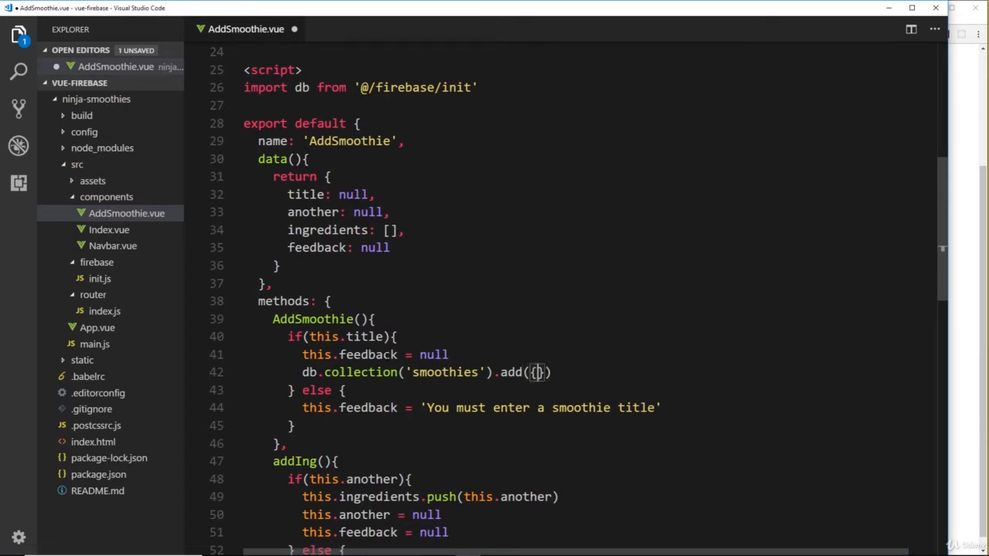
{"action": "key", "text": "enter"}
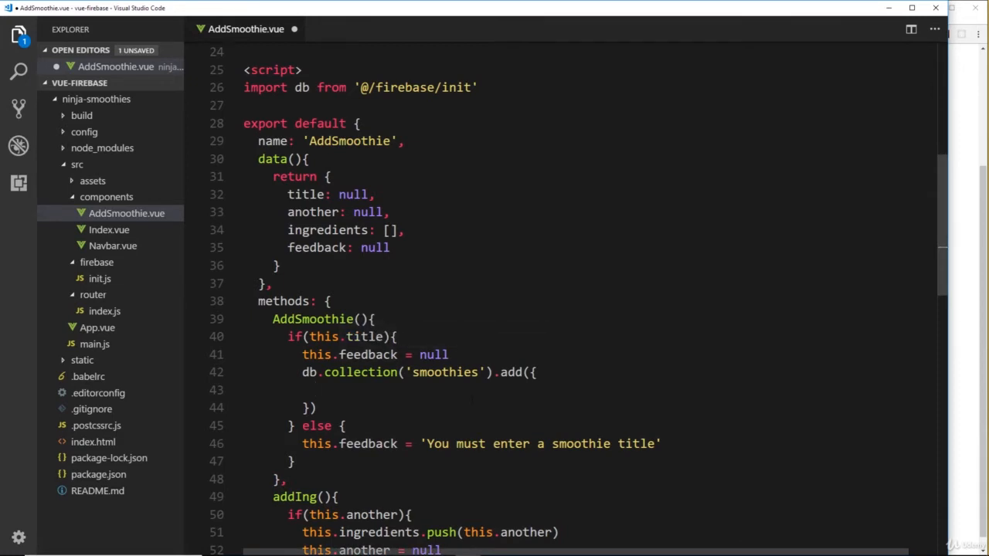
{"action": "type", "text": "title:"}
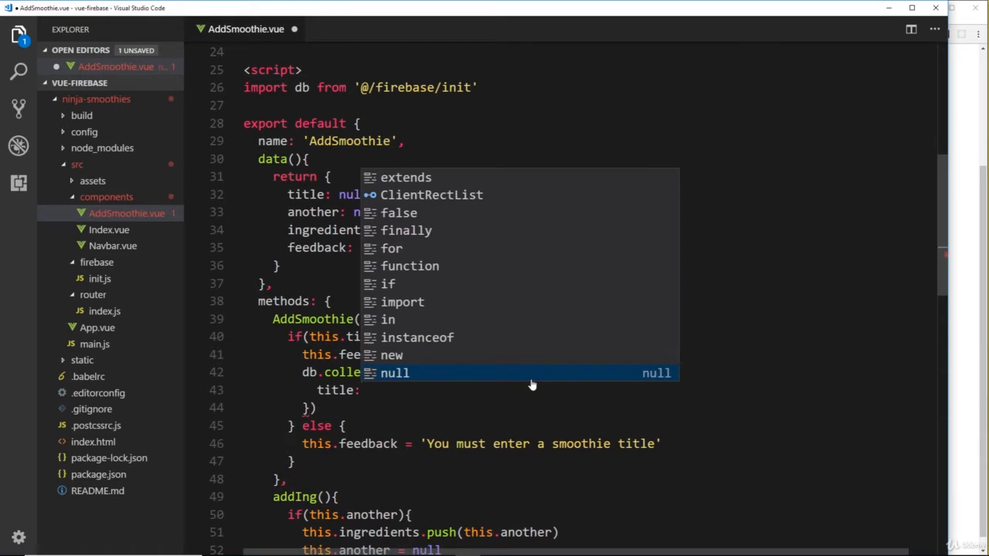
{"action": "type", "text": "this.title,"}
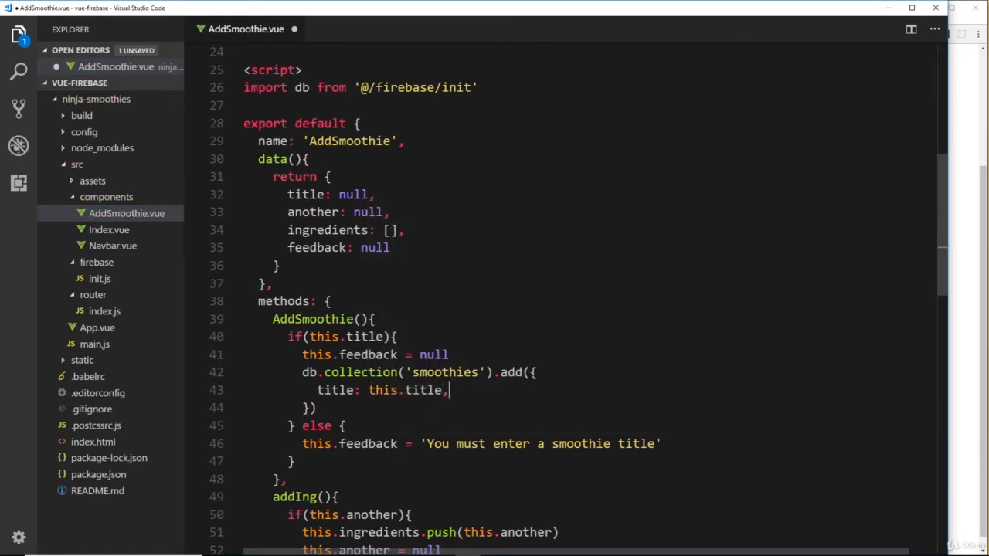
{"action": "type", "text": "ingredients: t"}
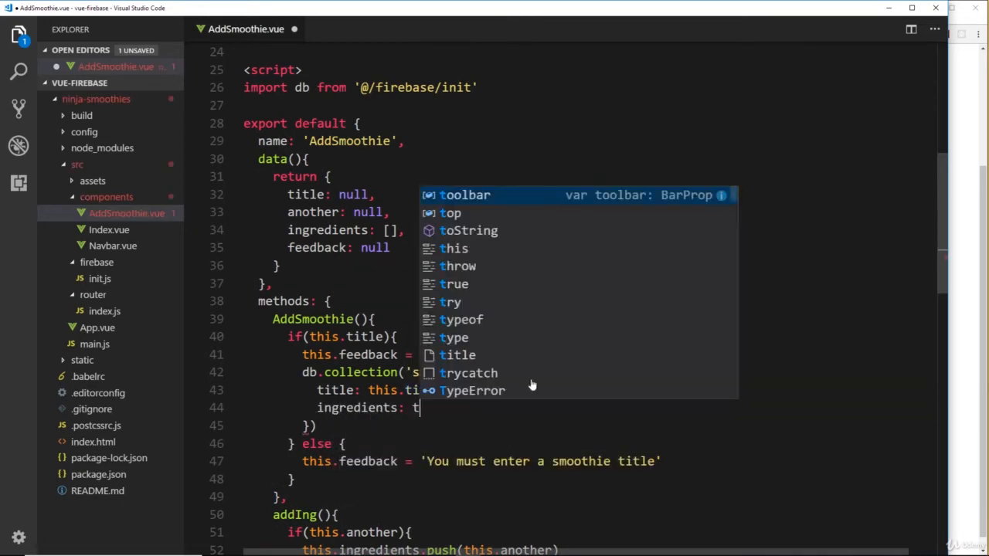
{"action": "type", "text": "is.ingredients"}
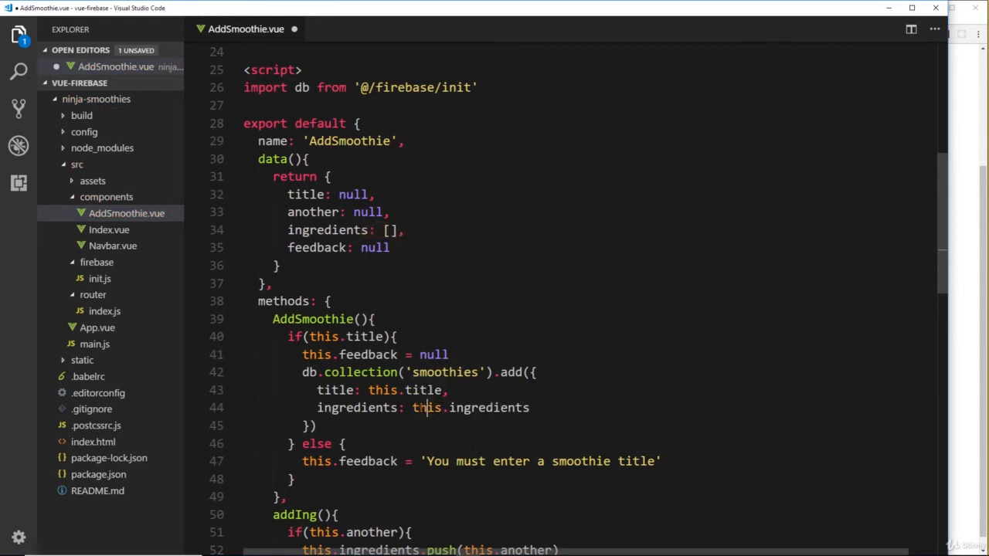
{"action": "left_click", "coordinate": [532, 408]}
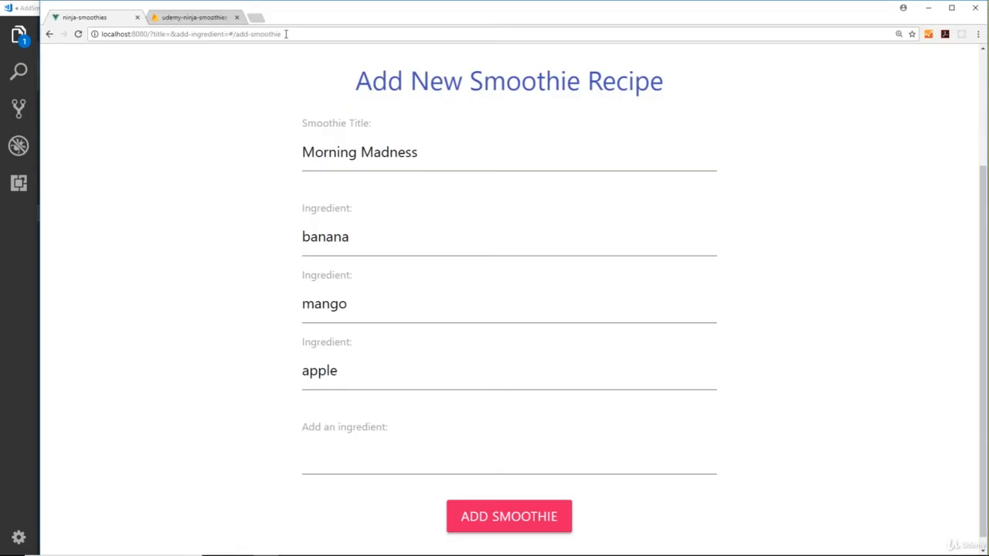
{"action": "mouse_move", "coordinate": [319, 162]}
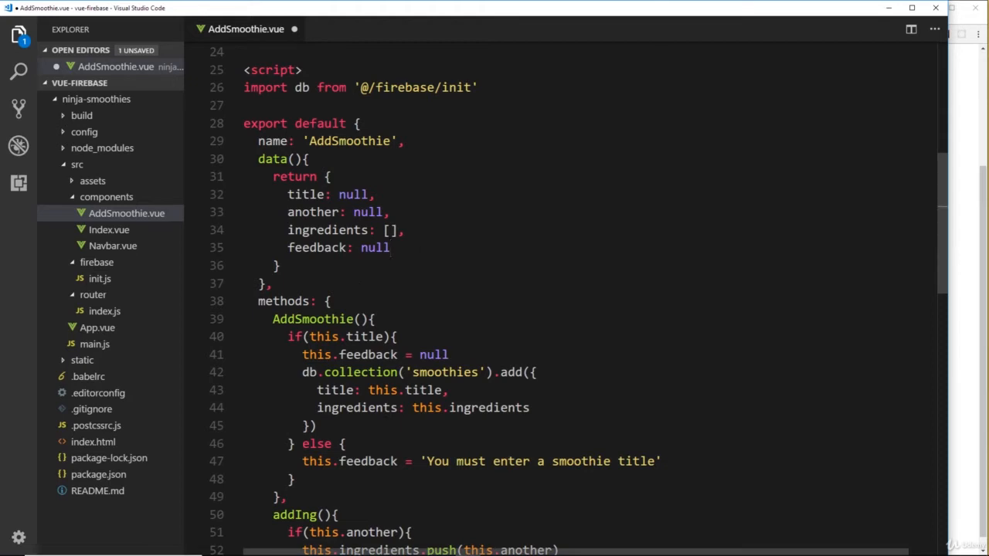
Step: Add slug: null to the data() return object
{"action": "type", "text": "slug:"}
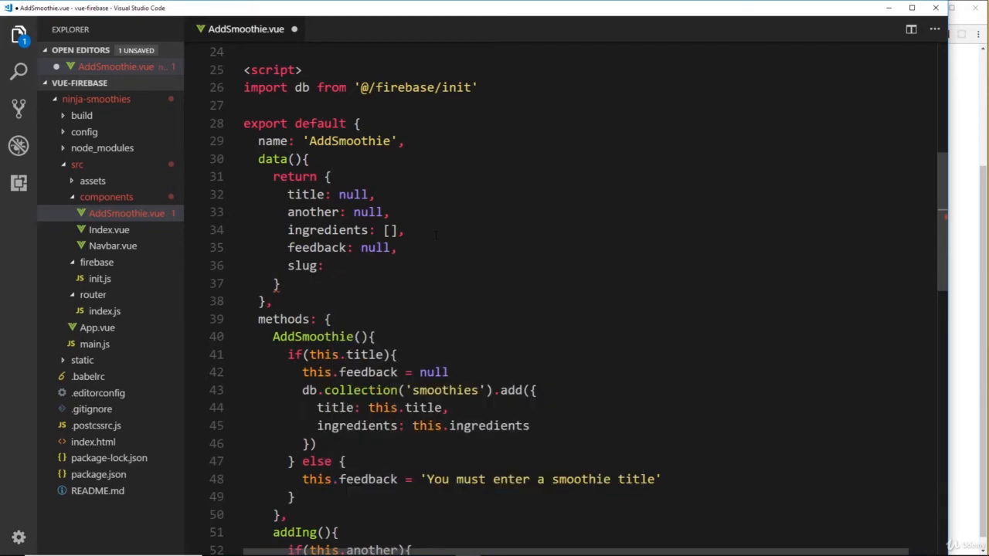
{"action": "type", "text": "null"}
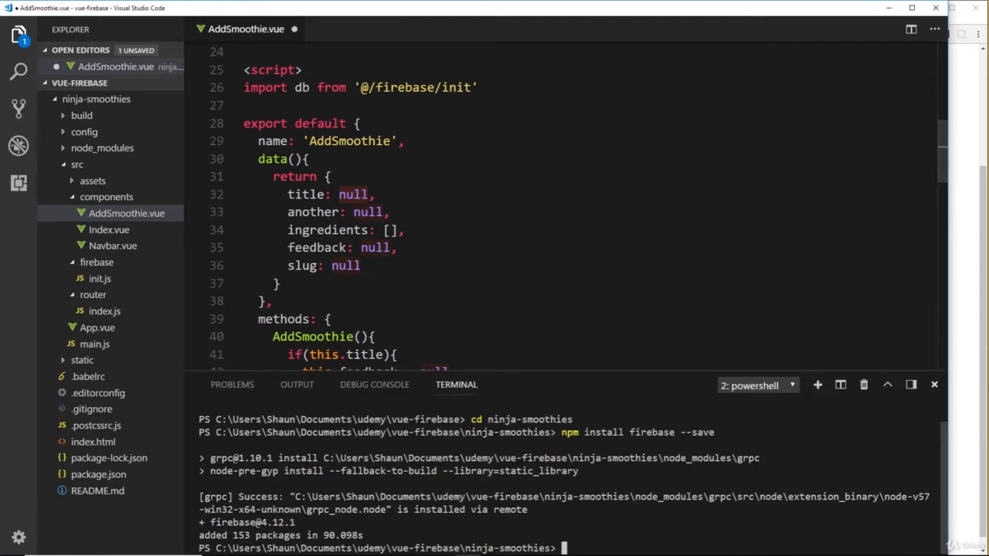
Step: Run npm install slugify in the integrated terminal
{"action": "type", "text": "npm"}
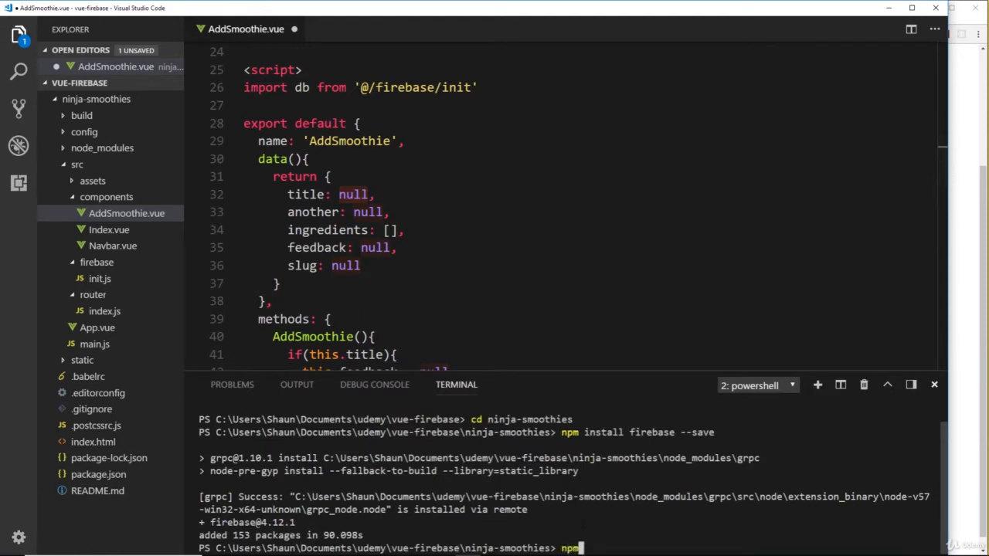
{"action": "type", "text": "install"}
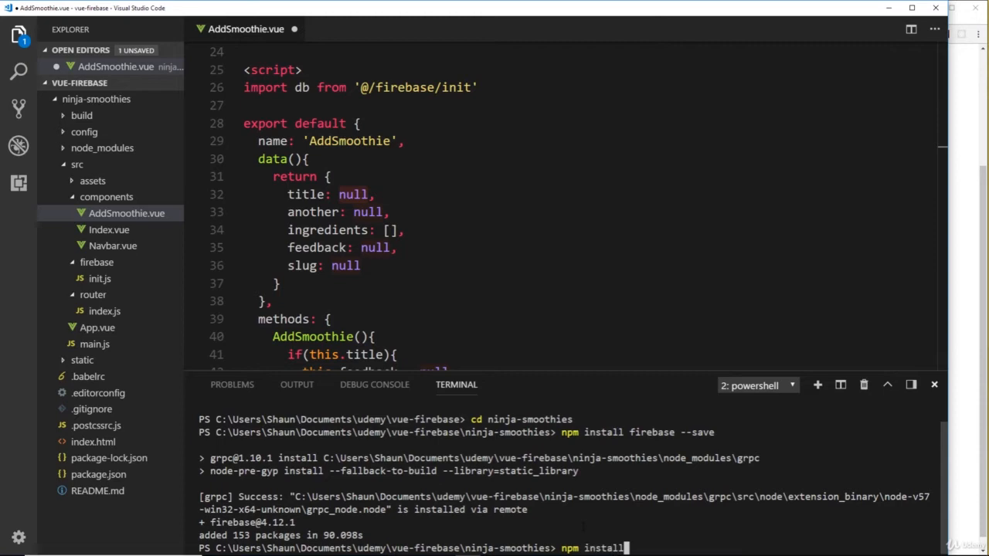
{"action": "type", "text": "slugify"}
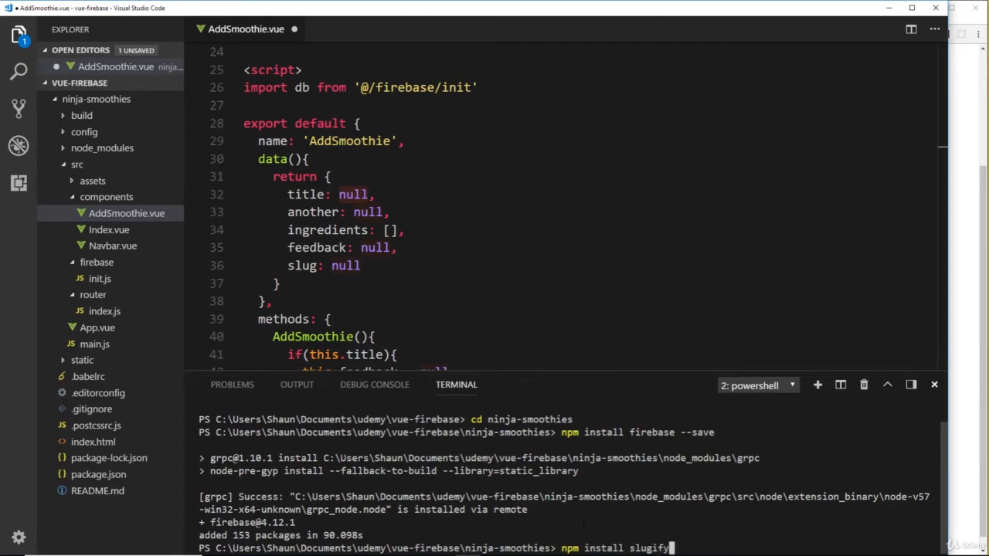
{"action": "key", "text": "Return"}
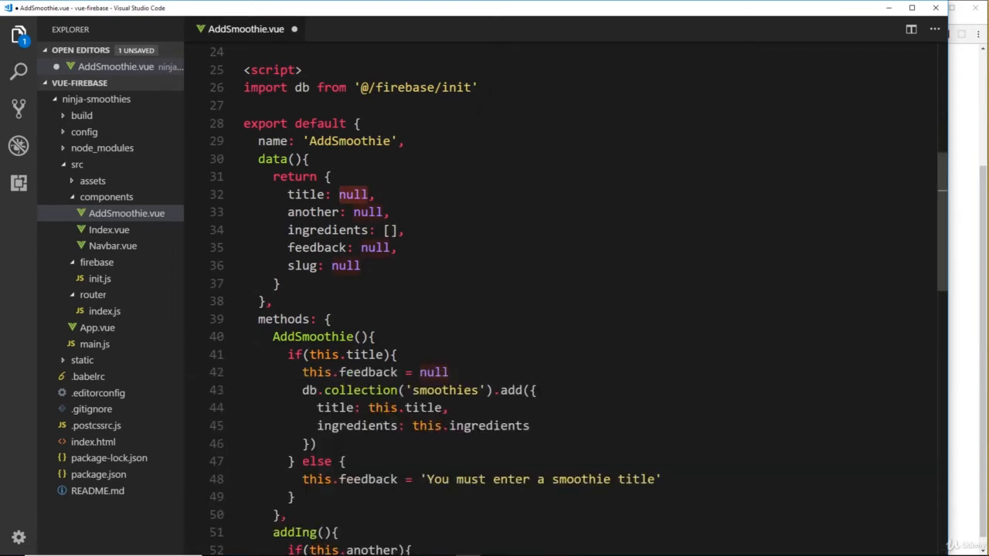
Step: Add `import slugify from 'slugify'` to the component's imports
{"action": "type", "text": "import slugify from 's"}
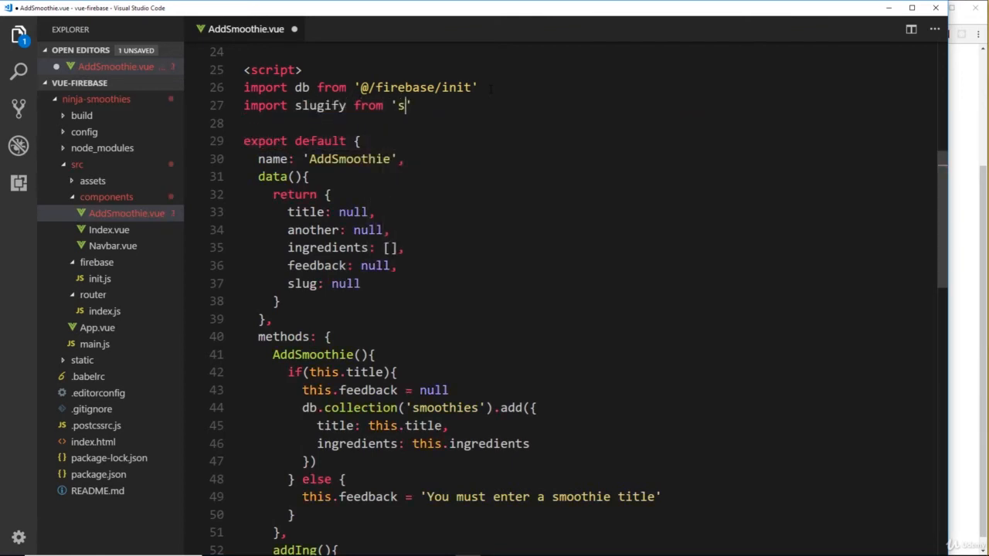
{"action": "type", "text": "lugify'"}
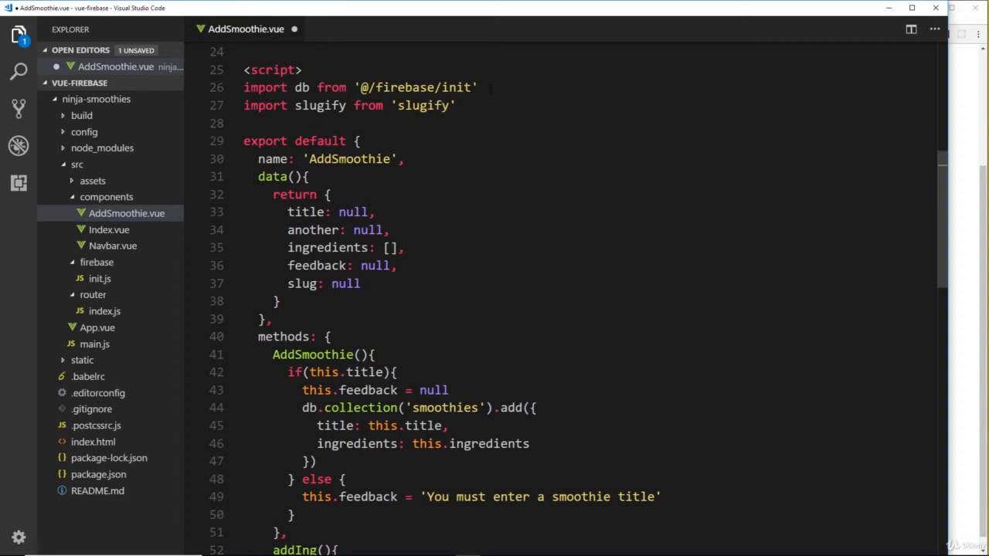
{"action": "scroll", "scroll_direction": "down", "scroll_amount": 3}
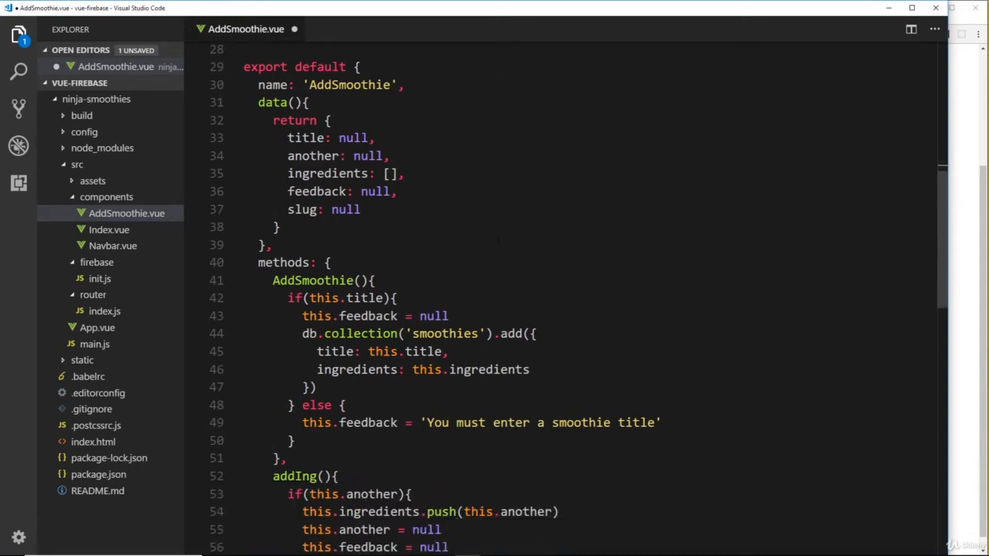
{"action": "scroll", "scroll_direction": "down", "scroll_amount": 3}
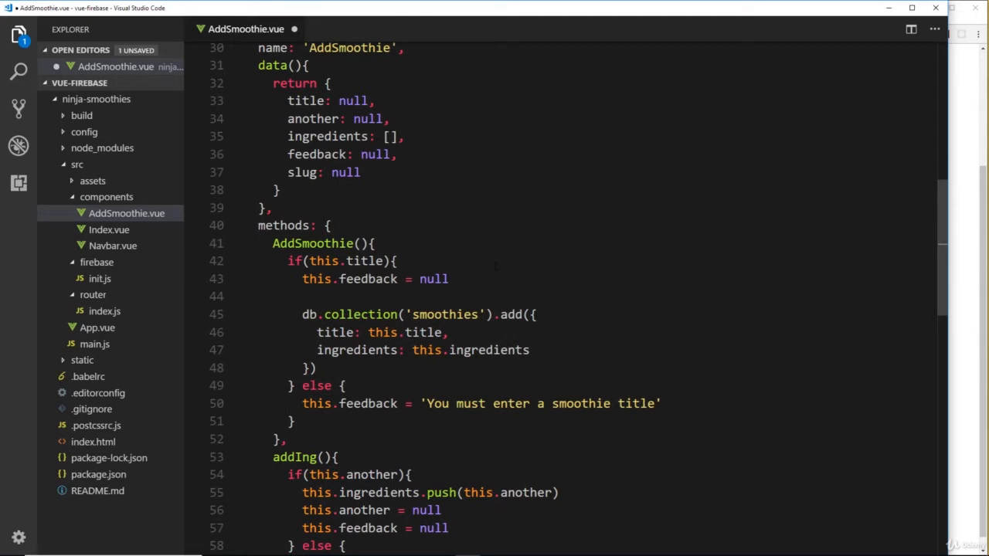
Step: Add a 'create a slug' comment and assign this.slug = slugify(this.title, {})
{"action": "type", "text": "// creat"}
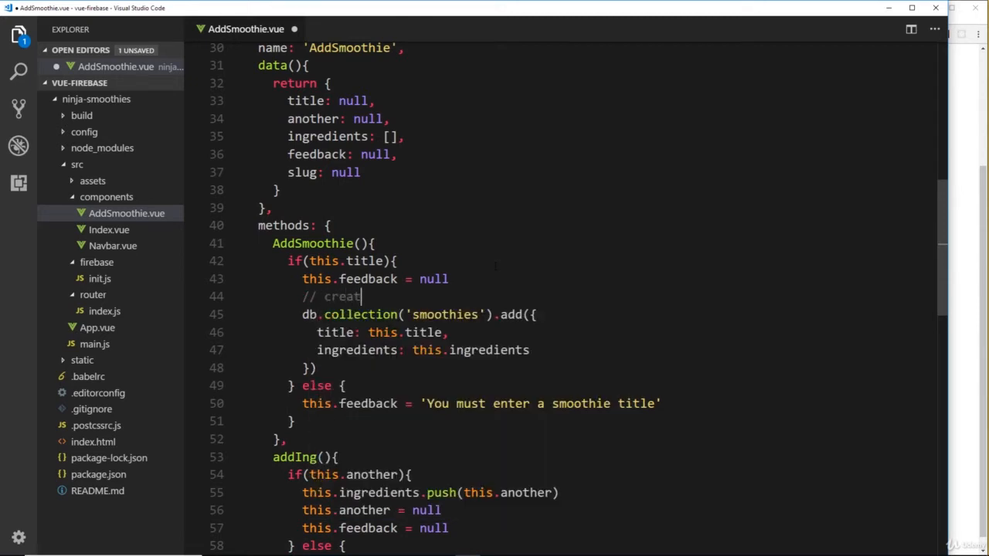
{"action": "type", "text": "e a slug"}
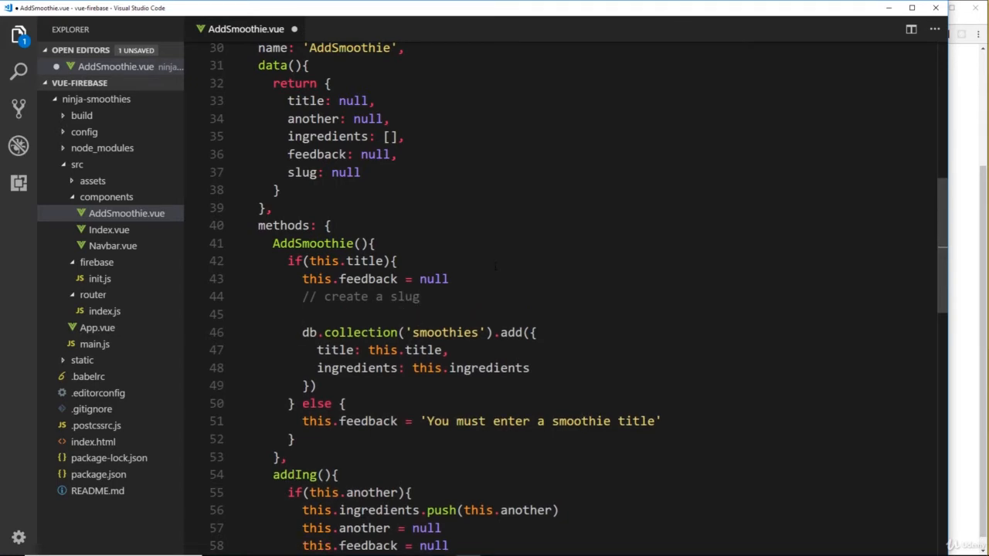
{"action": "type", "text": "thi"}
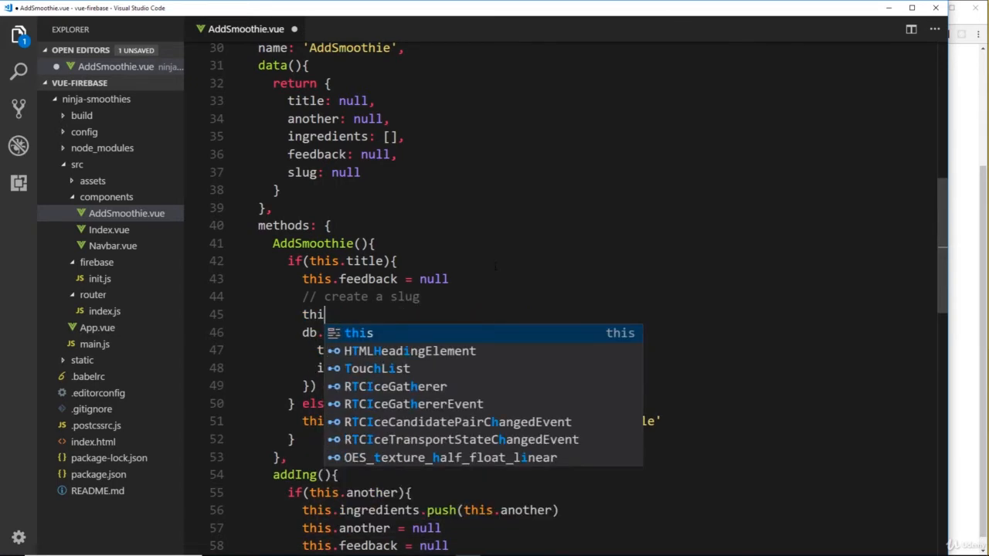
{"action": "type", "text": "s.slug"}
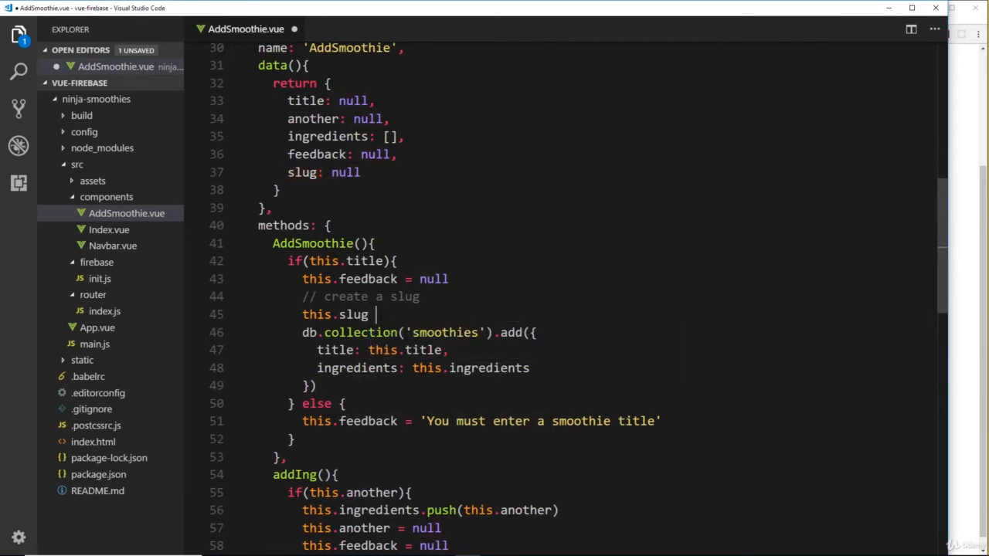
{"action": "type", "text": "= slugify("}
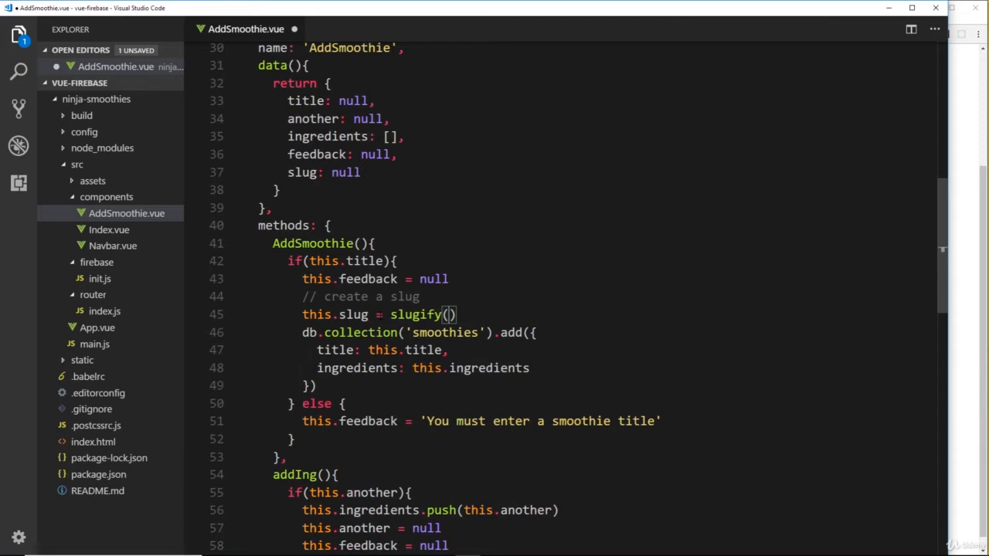
{"action": "type", "text": "t"}
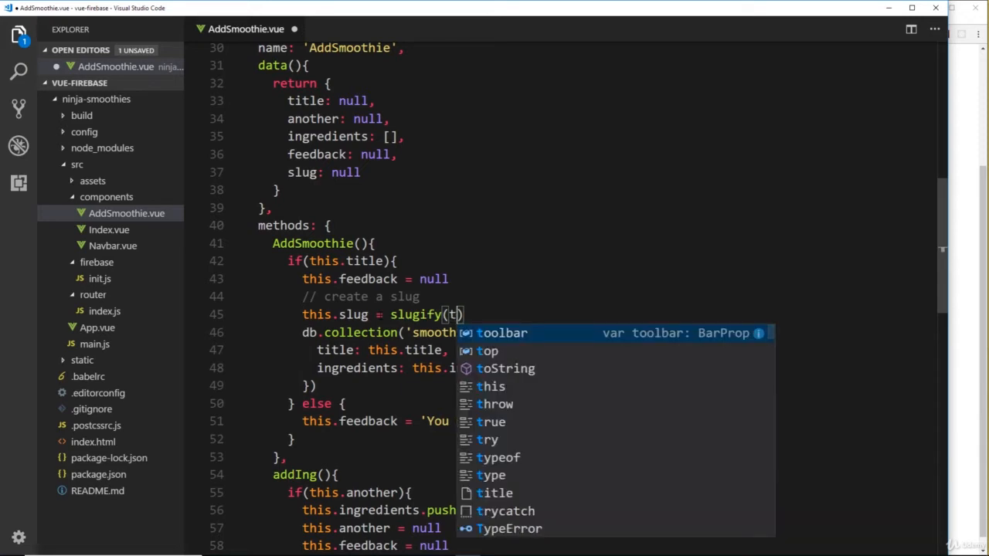
{"action": "type", "text": "his.title"}
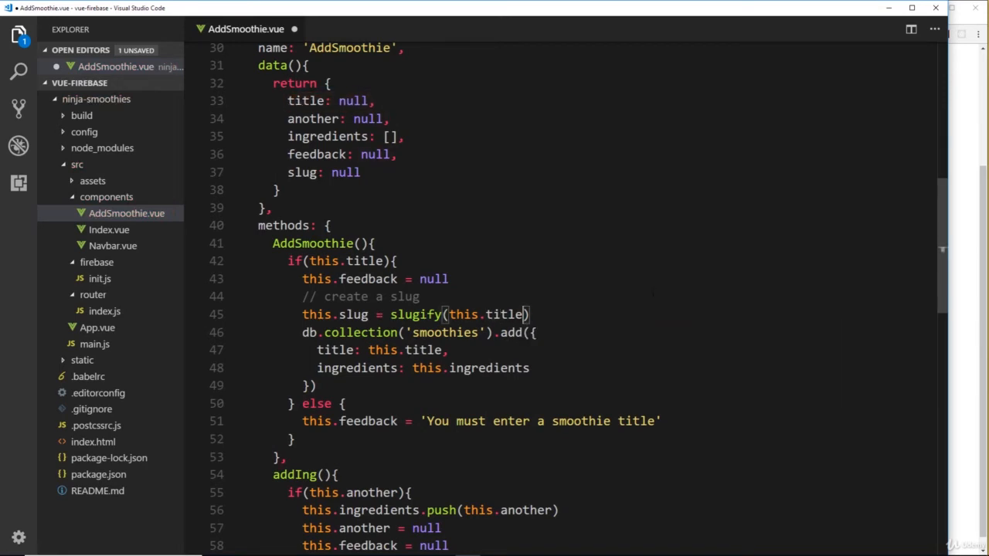
{"action": "type", "text": ", {}"}
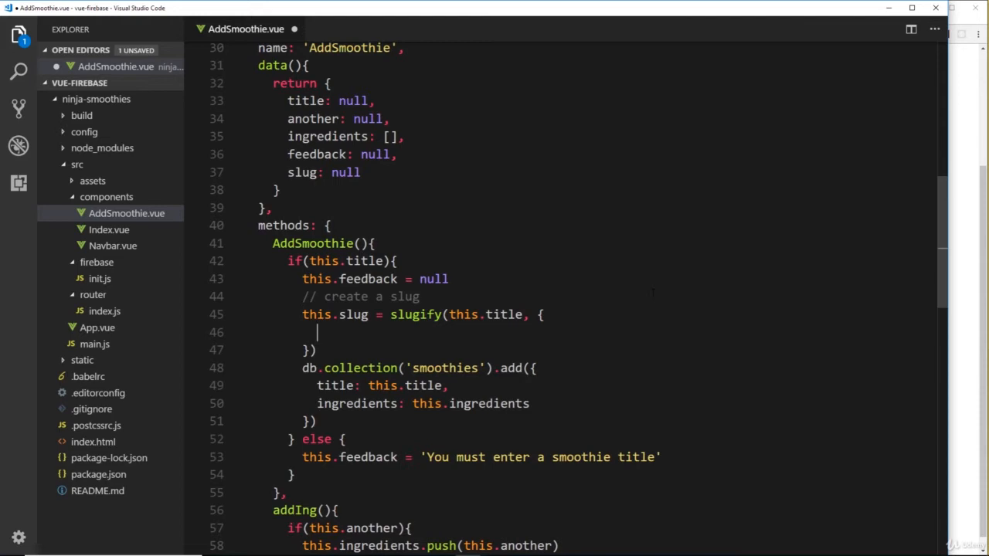
Step: Give slugify the options replacement '-', a remove regex and lower: true
{"action": "type", "text": "replacement"}
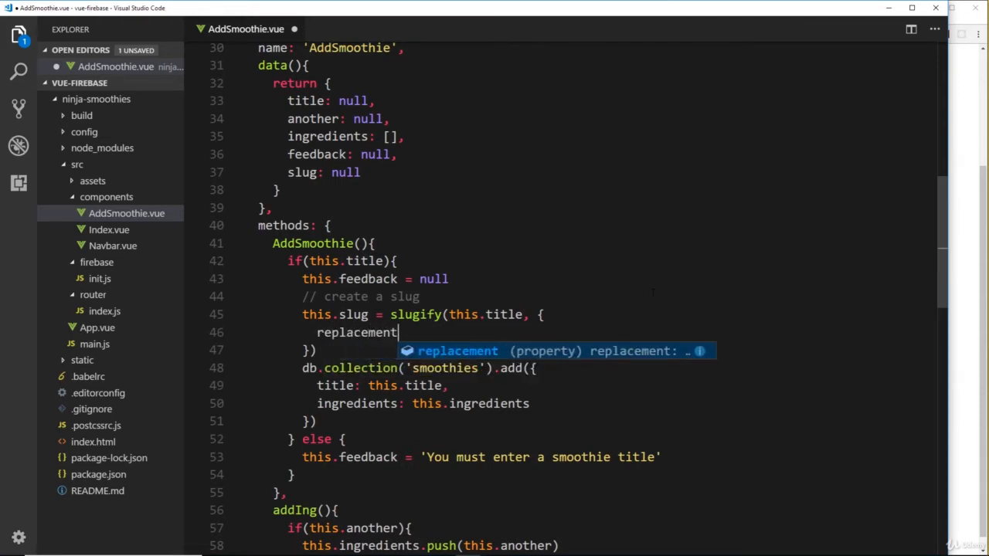
{"action": "type", "text": ": '-"}
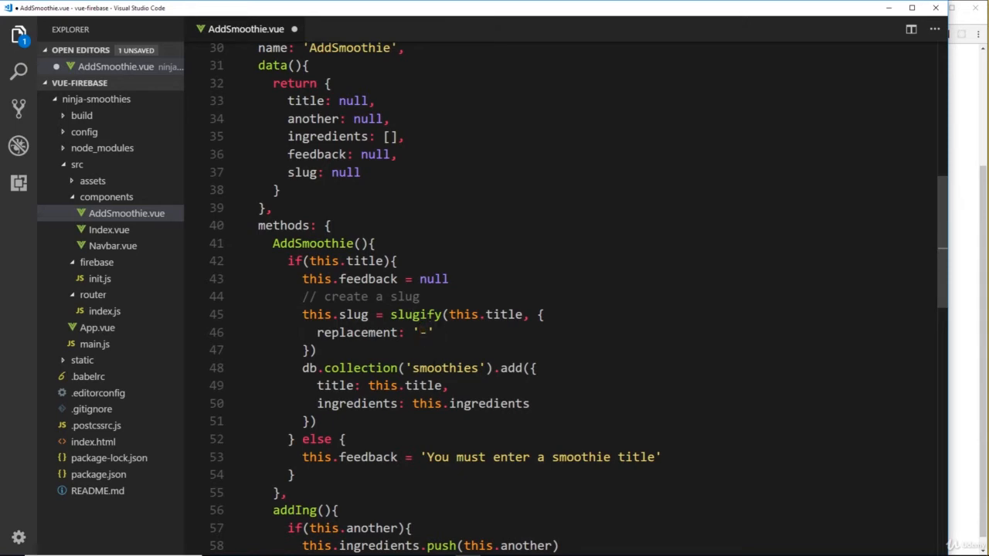
{"action": "type", "text": "remove: /[$*_+~.()'\"!\\-:@]/g,"}
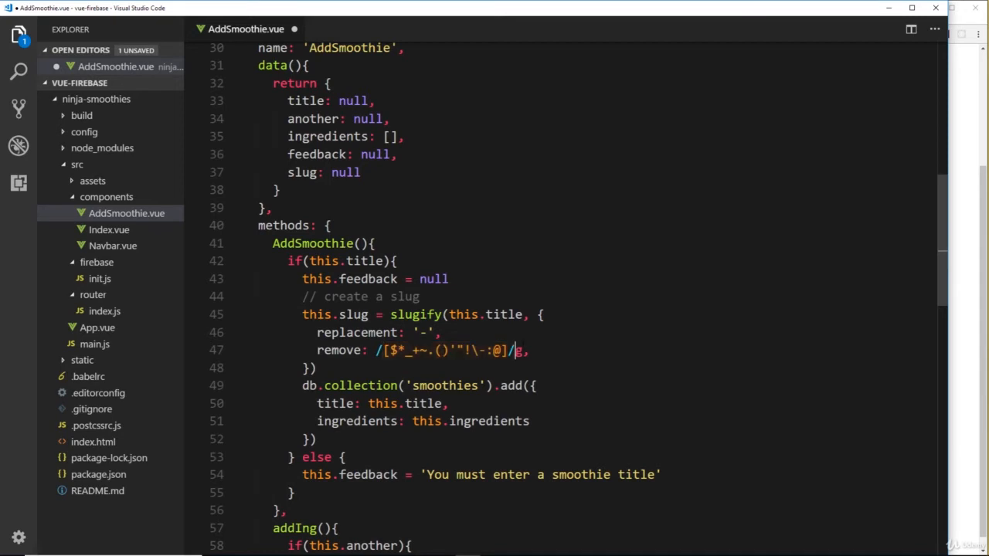
{"action": "mouse_move", "coordinate": [309, 100]}
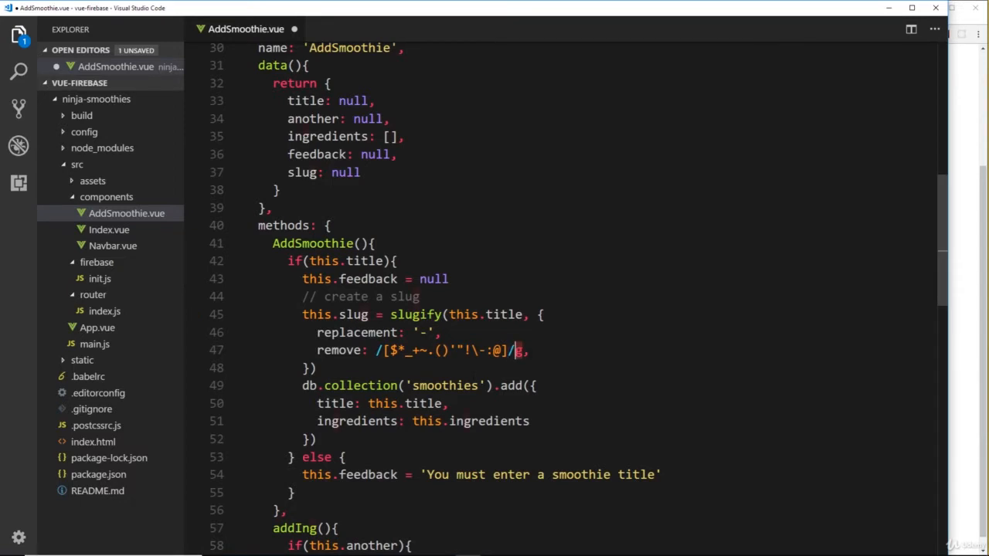
{"action": "key", "text": "Enter"}
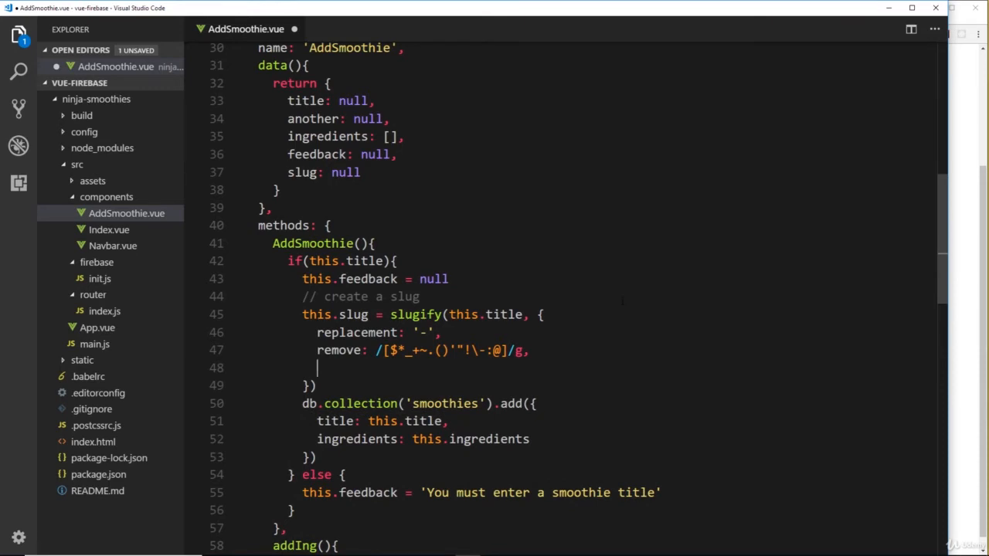
{"action": "type", "text": "lower: true"}
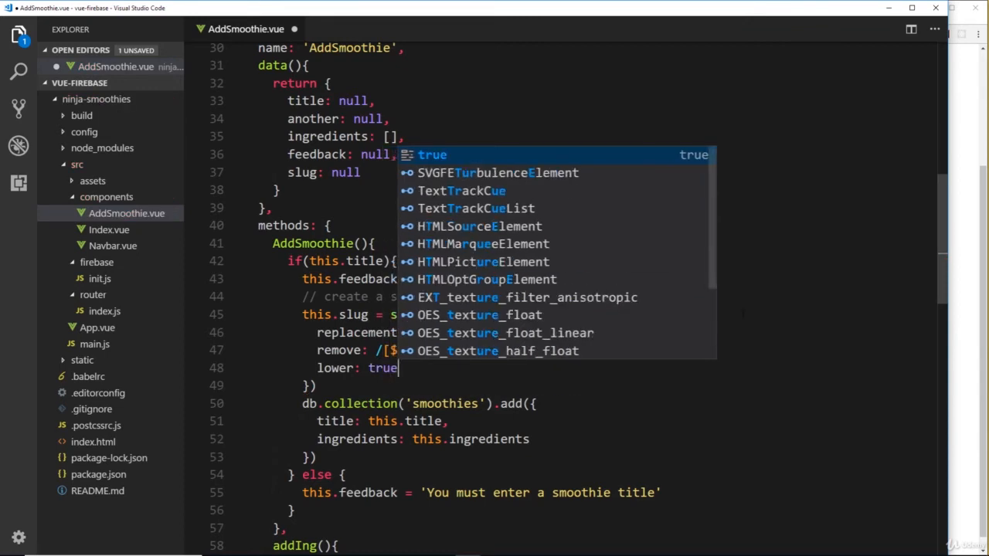
{"action": "key", "text": "Escape"}
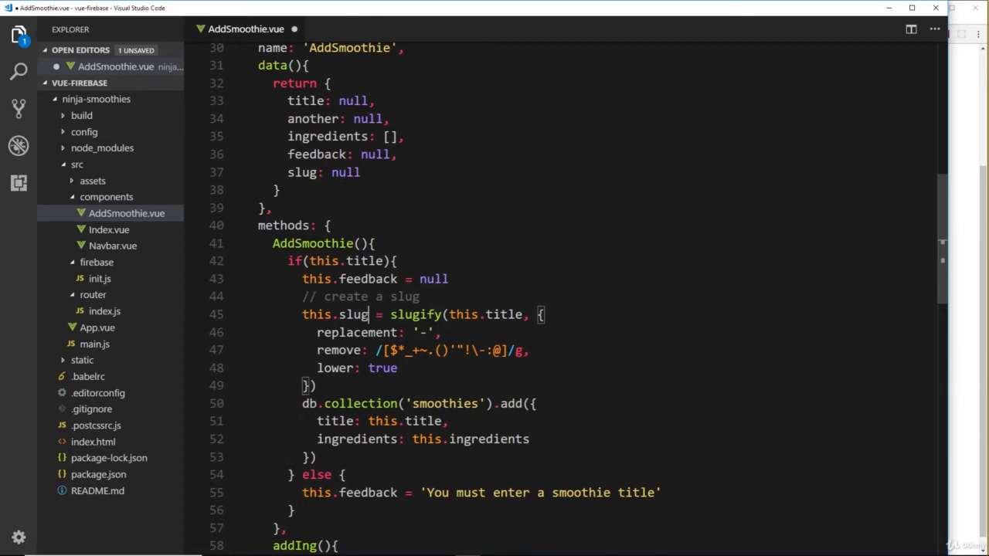
{"action": "left_click", "coordinate": [334, 172]}
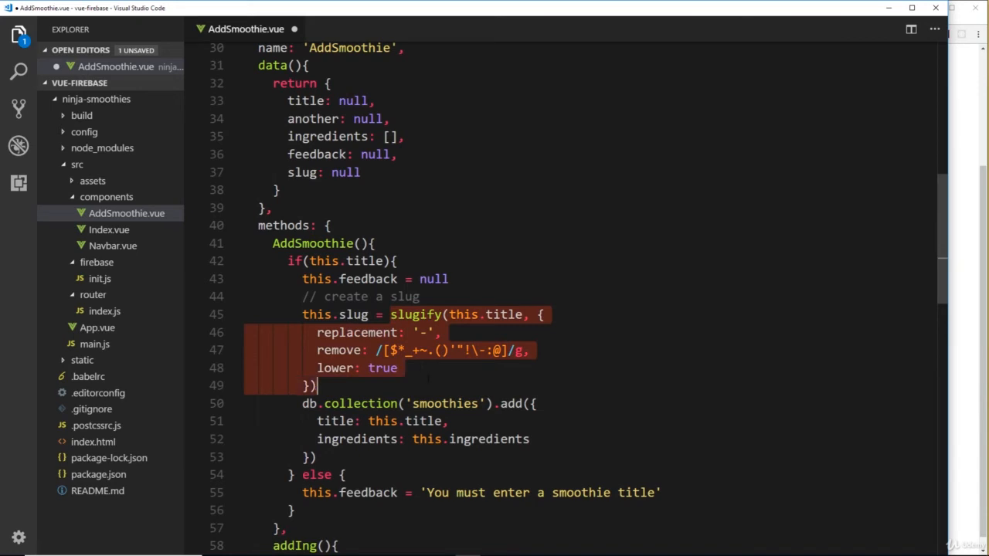
{"action": "left_click", "coordinate": [345, 172]}
{"action": "type", "text": ","}
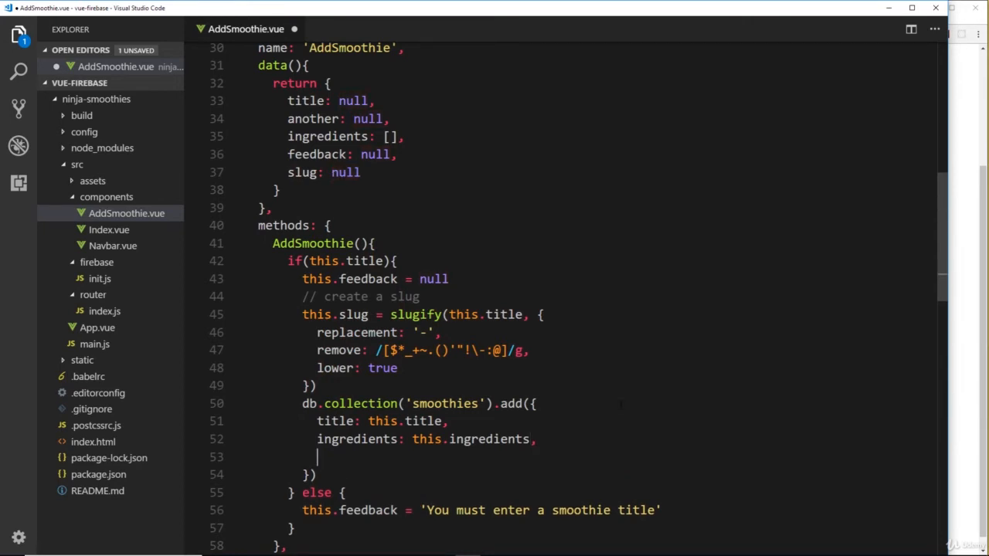
Step: Add slug: this.slug to the add object, comment the save out, and log this.slug
{"action": "type", "text": "slug:"}
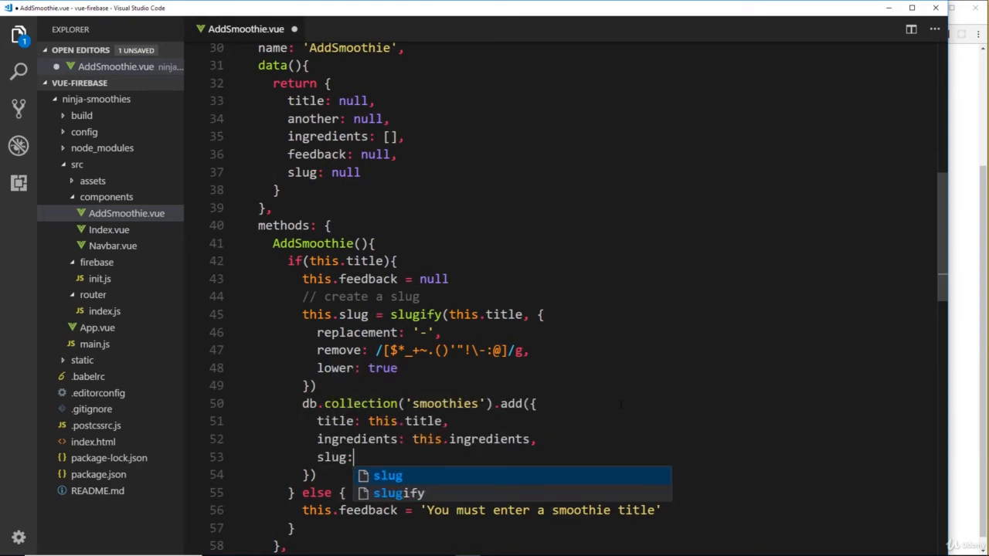
{"action": "type", "text": "this.slug"}
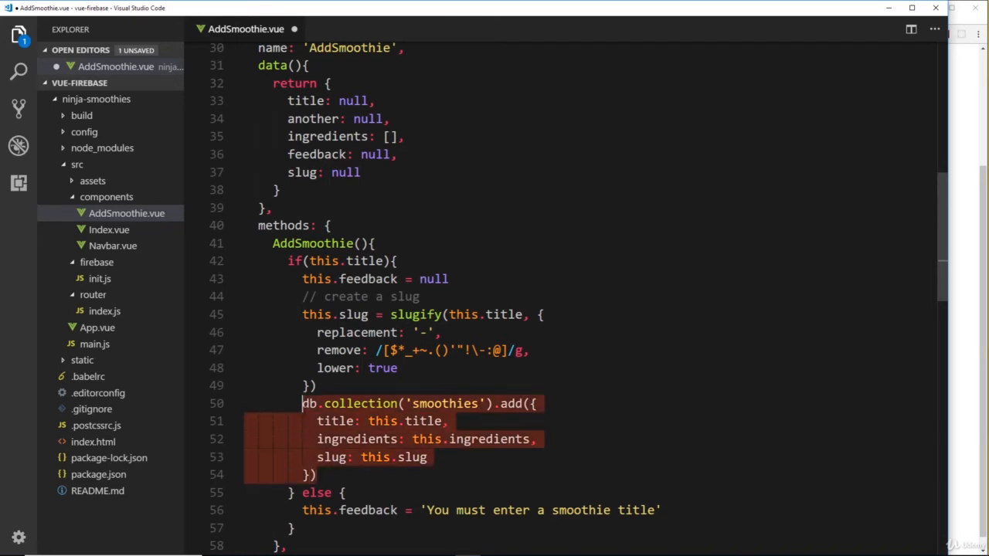
{"action": "key", "text": "ctrl+/"}
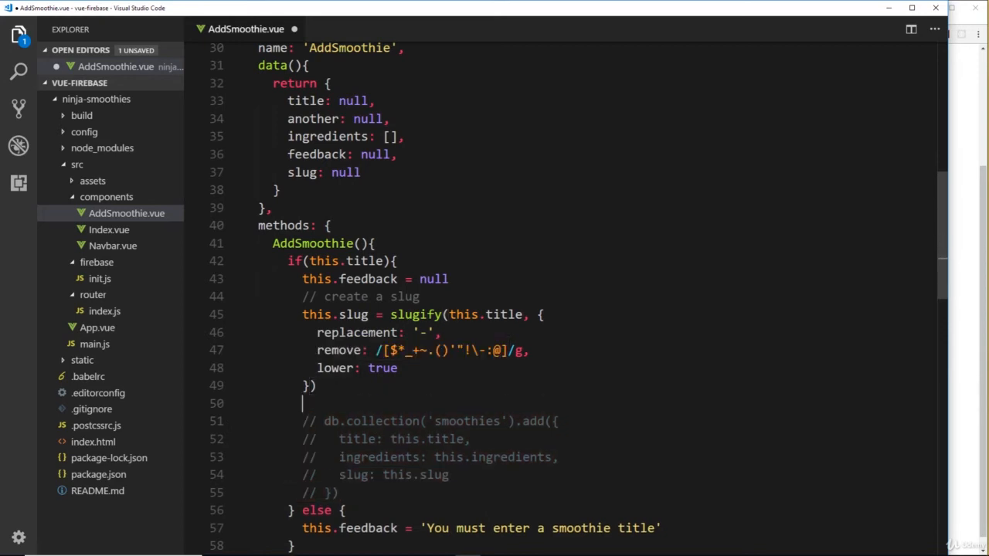
{"action": "type", "text": "console.log"}
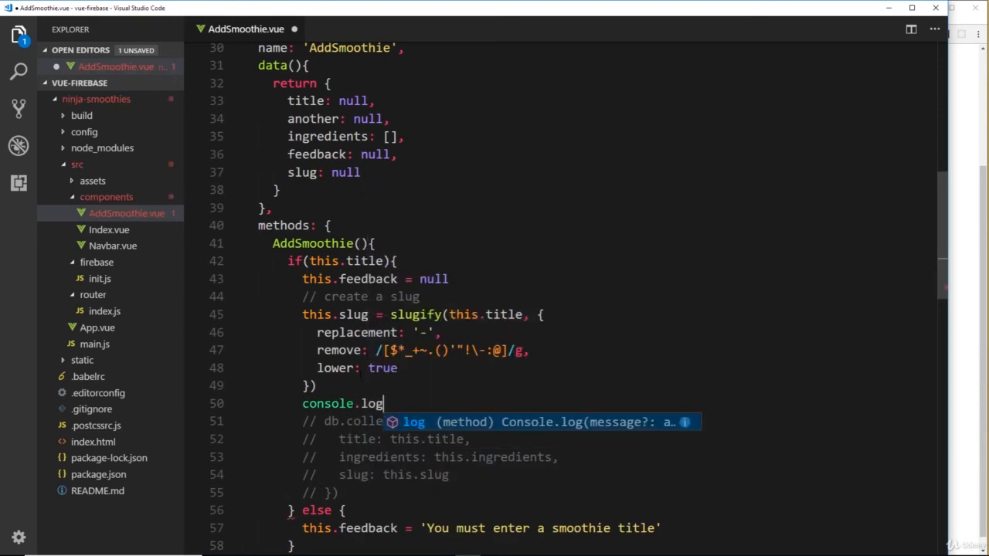
{"action": "type", "text": "(this.s"}
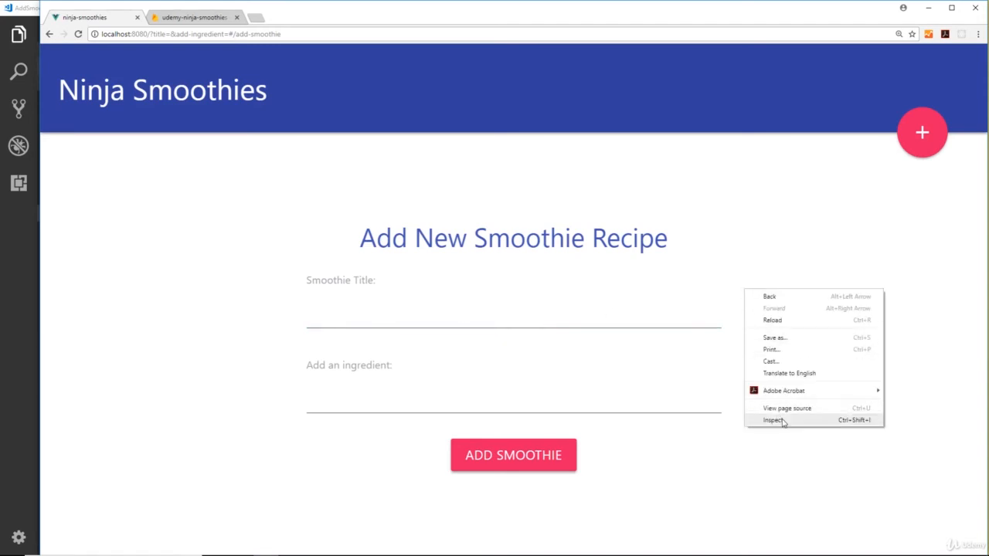
Step: Enter the title 'mario madness yeah !!' and ingredient banana in the form
{"action": "left_click", "coordinate": [774, 420]}
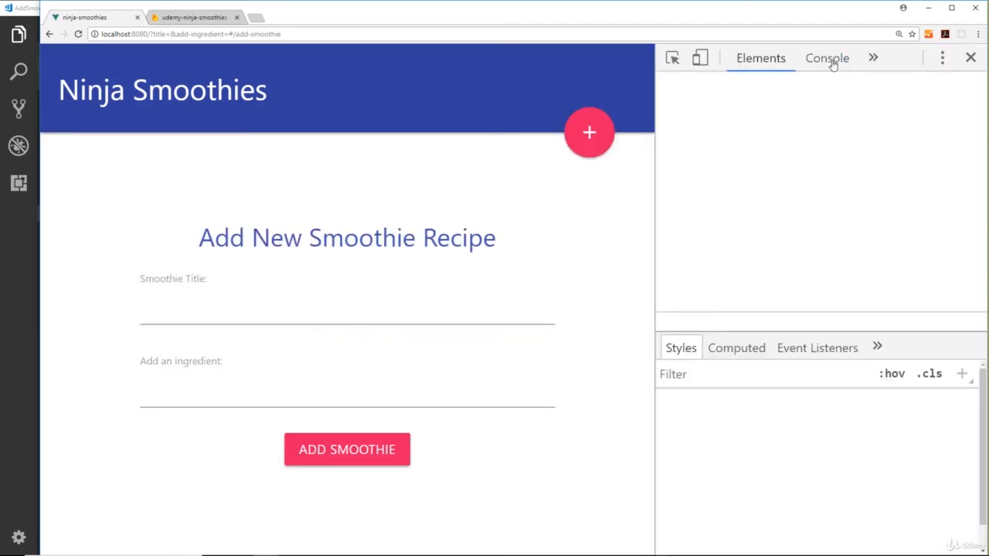
{"action": "left_click", "coordinate": [760, 58]}
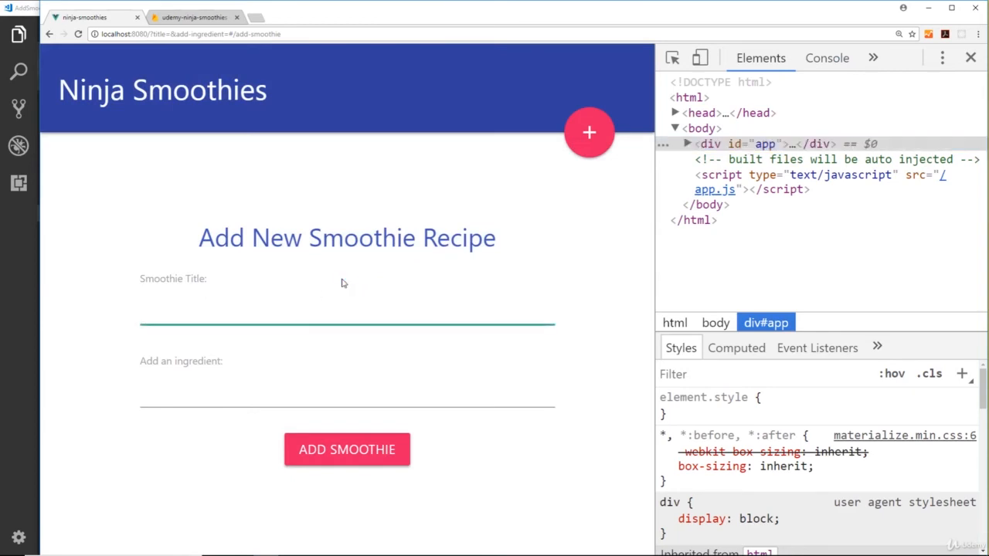
{"action": "type", "text": "mario madness y"}
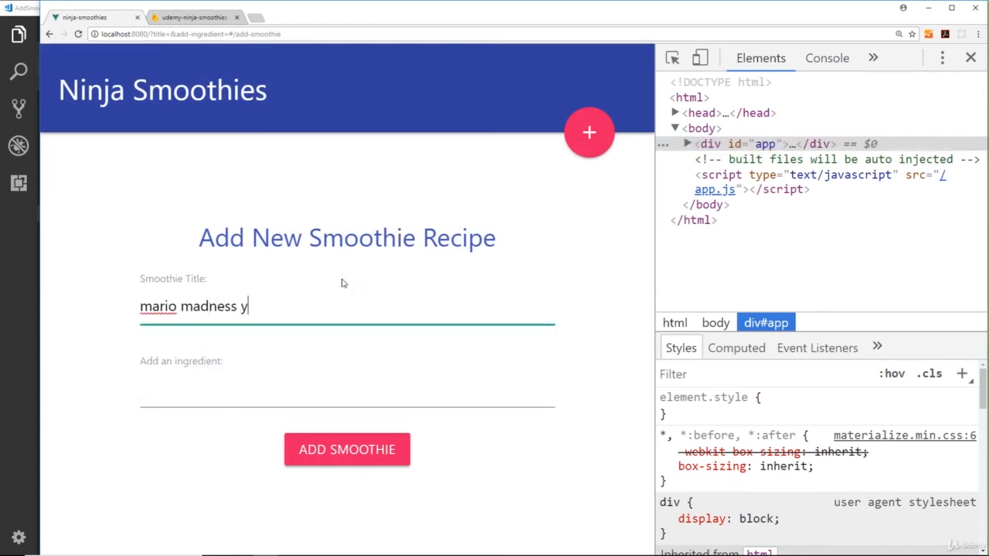
{"action": "type", "text": "eah !!"}
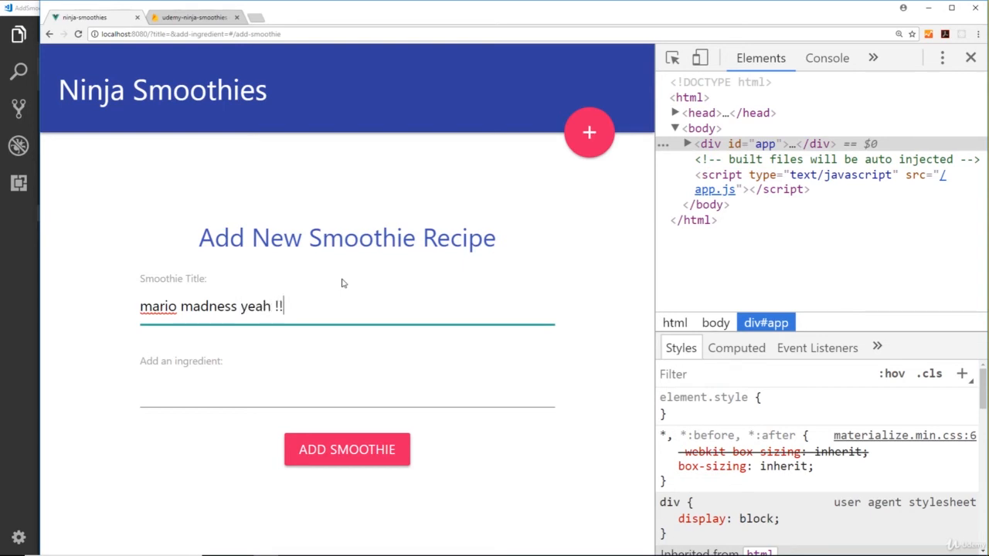
{"action": "left_click", "coordinate": [346, 390]}
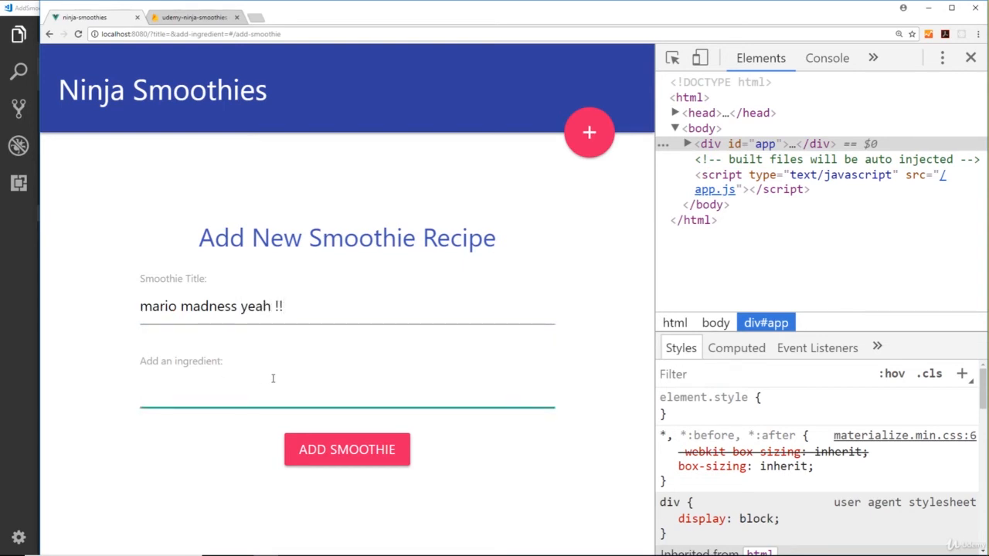
{"action": "type", "text": "banana"}
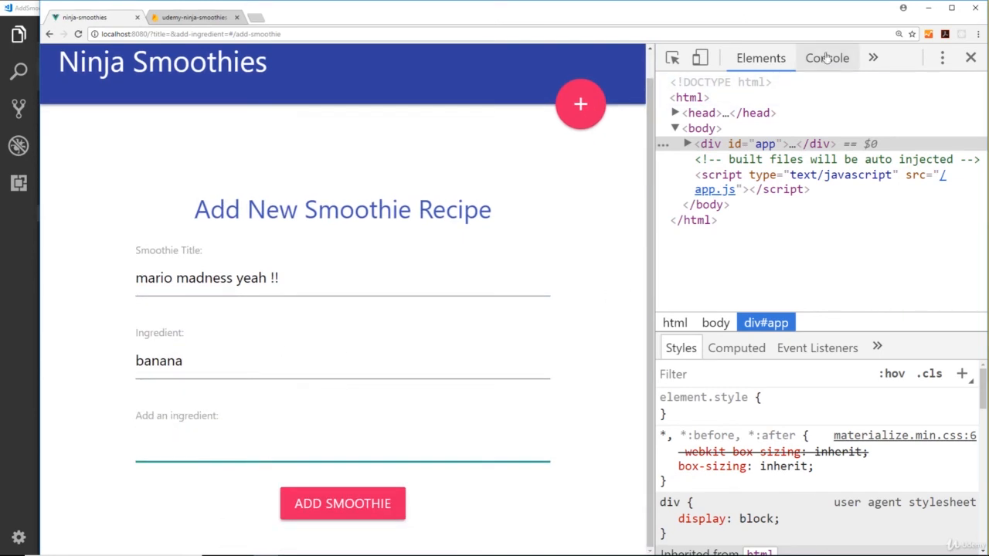
Step: Check that the DevTools Console logs the slug mario-madness-yeah
{"action": "left_click", "coordinate": [826, 57]}
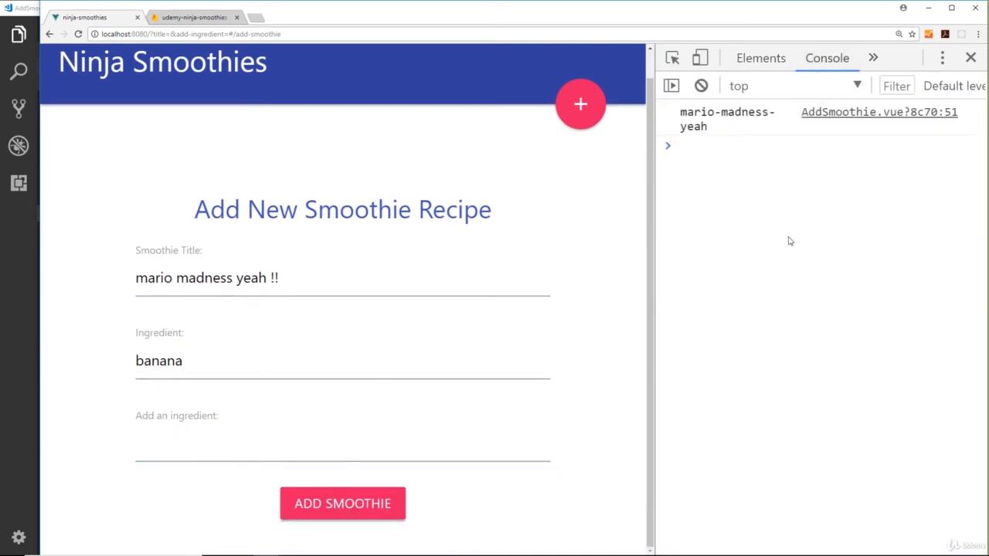
{"action": "double_click", "coordinate": [726, 119]}
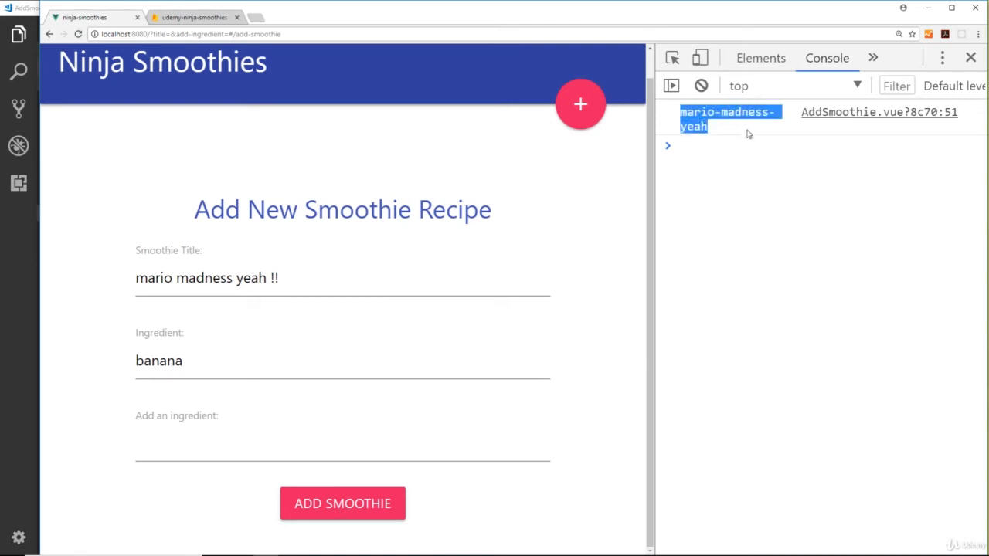
{"action": "triple_click", "coordinate": [206, 277]}
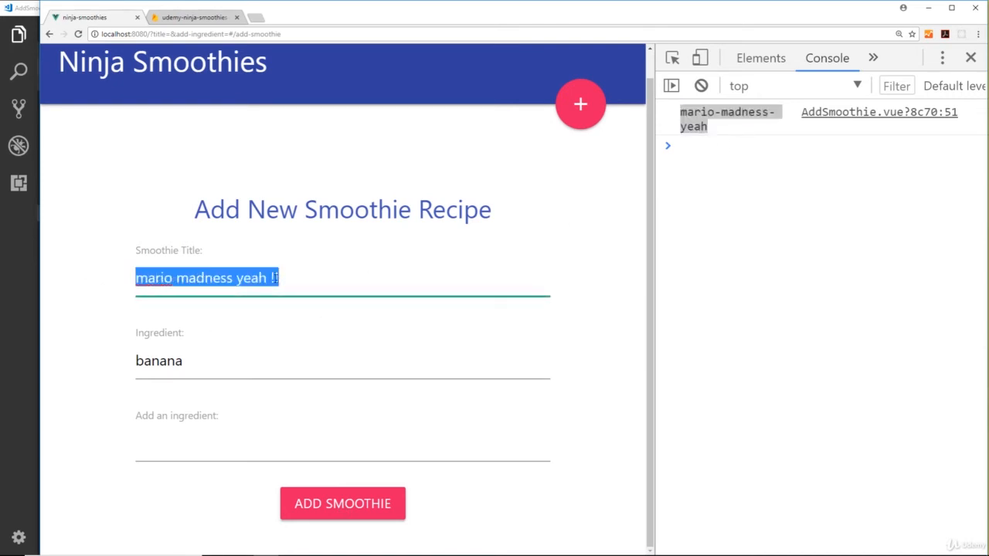
{"action": "left_click", "coordinate": [237, 277]}
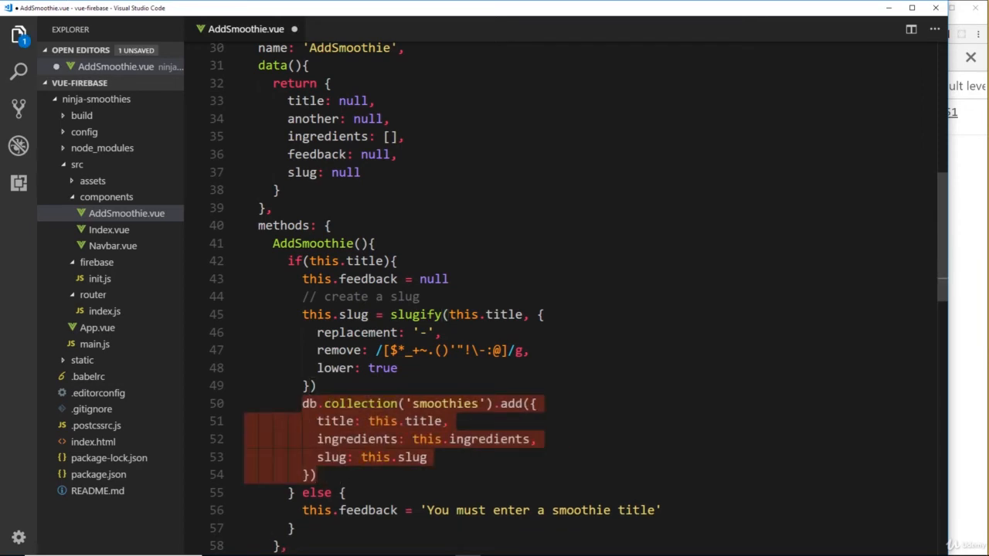
Step: Chain .then onto the add call, redirecting via this.$router.push({ name: 'Index' })
{"action": "scroll", "scroll_direction": "down", "scroll_amount": 3}
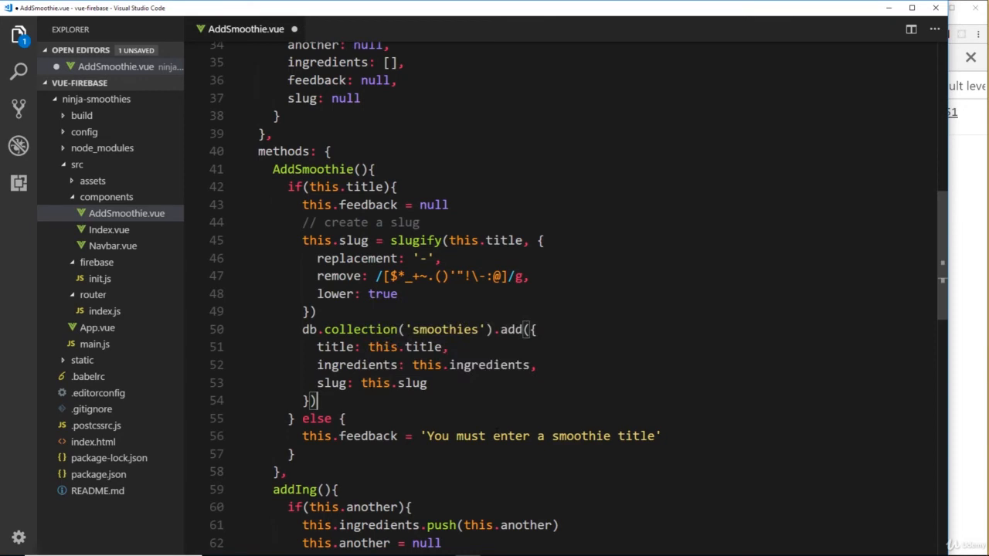
{"action": "type", "text": ".then"}
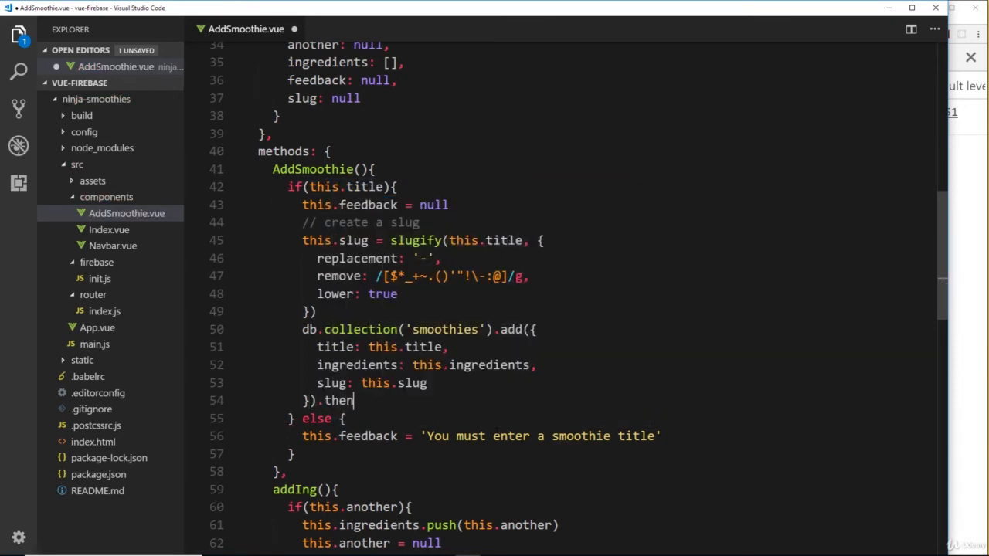
{"action": "type", "text": "()"}
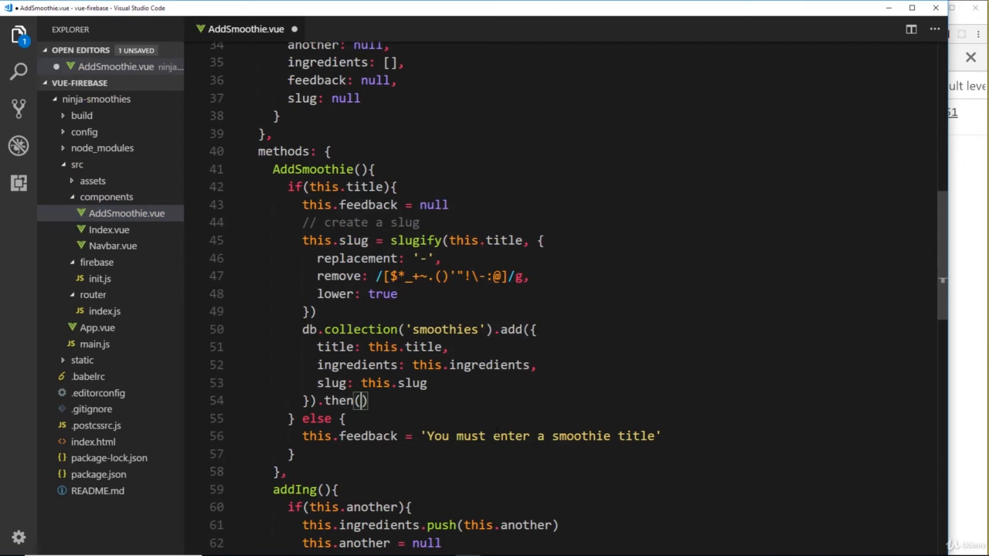
{"action": "type", "text": "()"}
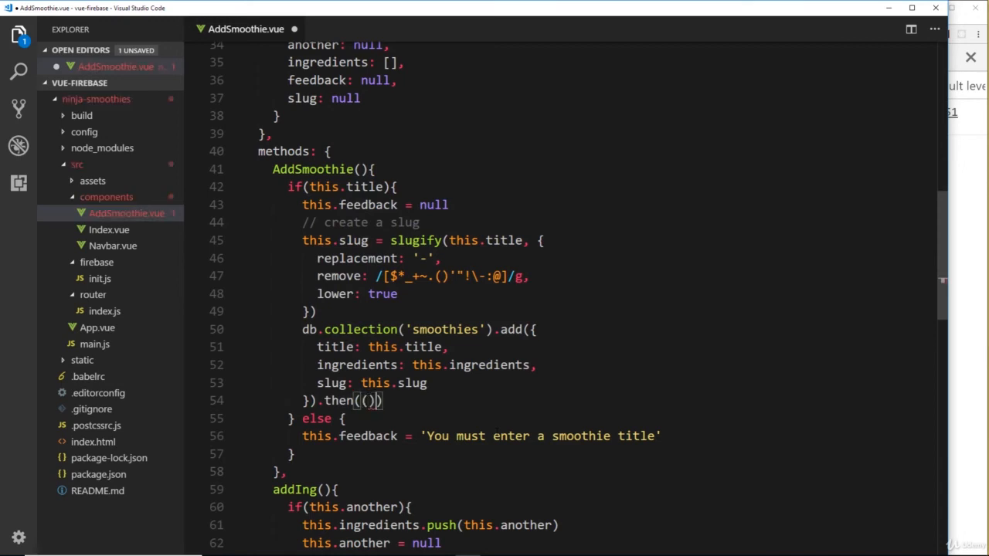
{"action": "type", "text": "=> {}"}
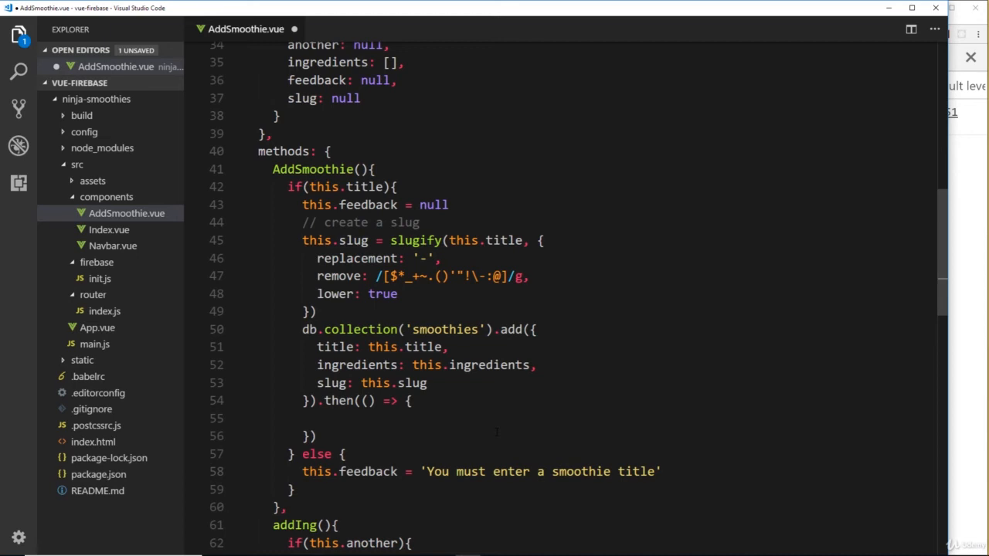
{"action": "type", "text": "this"}
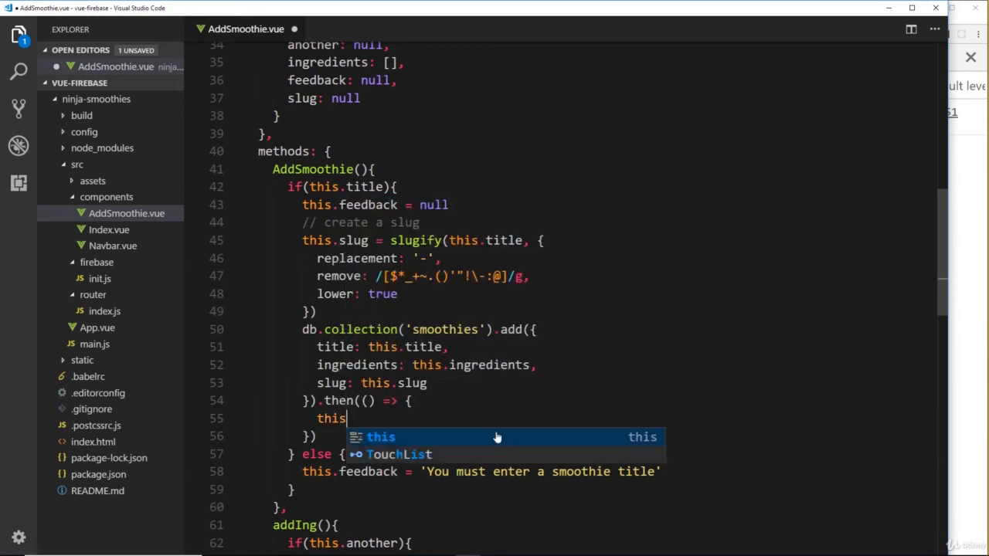
{"action": "type", "text": "$router.push("}
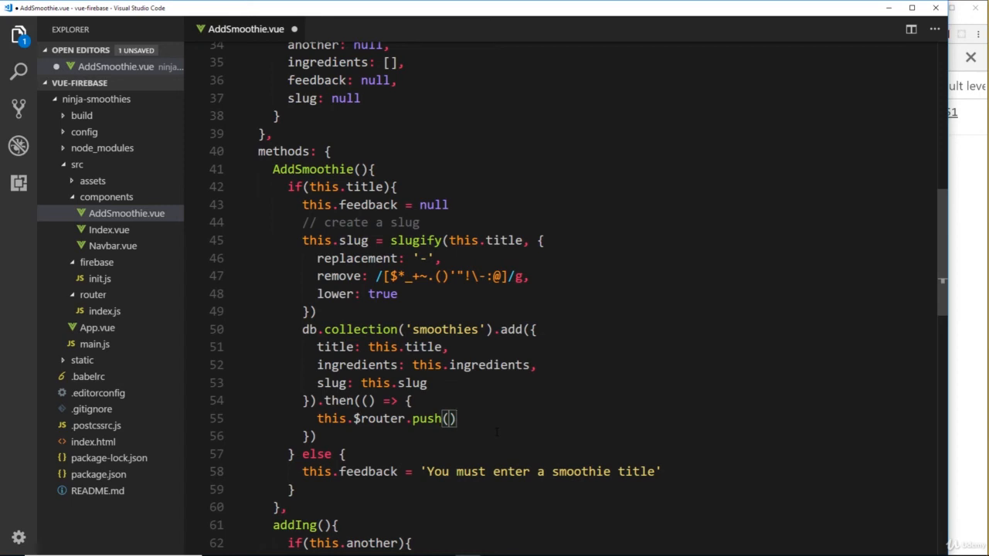
{"action": "type", "text": "{ name: 'Index"}
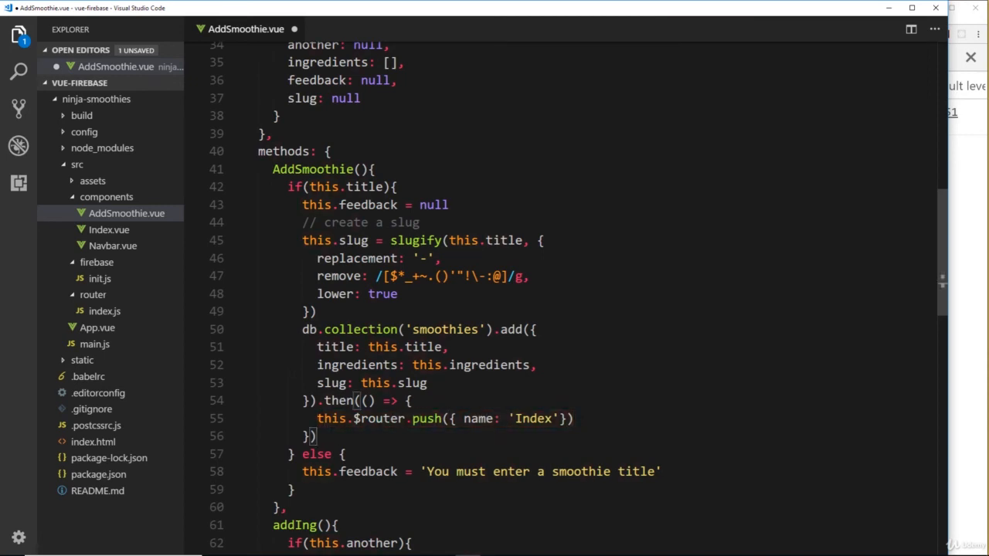
Step: Chain .catch logging err to the console and save the component
{"action": "type", "text": ".catch"}
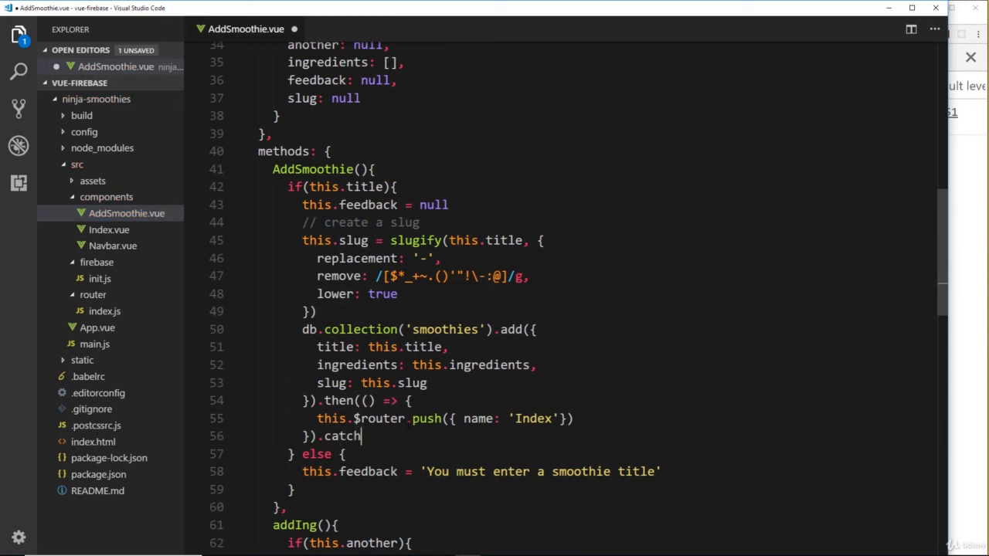
{"action": "type", "text": "()"}
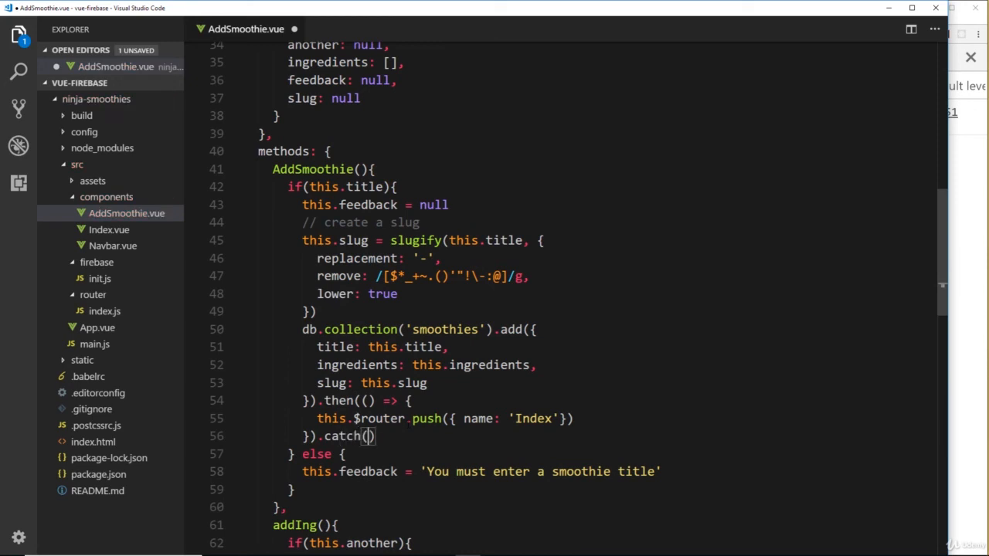
{"action": "type", "text": "err =>"}
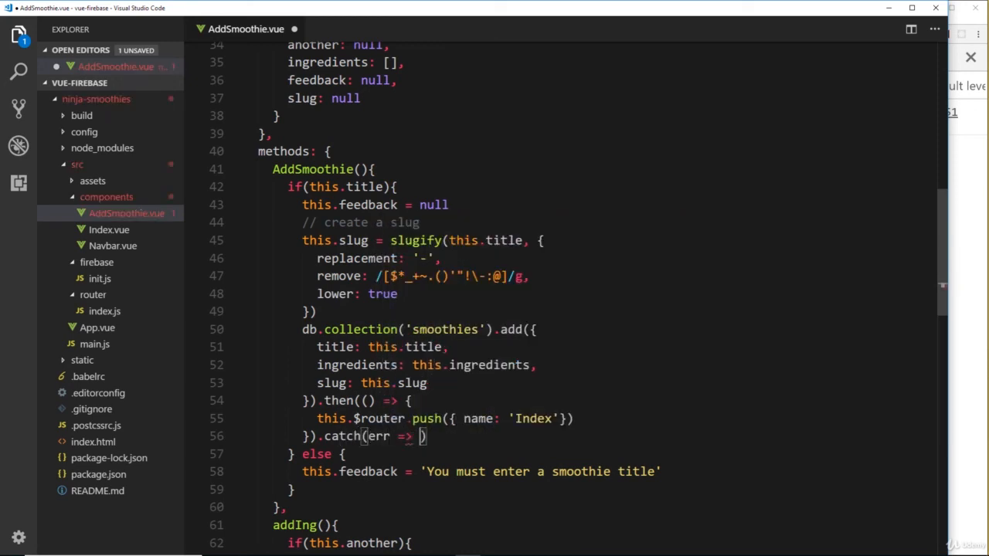
{"action": "type", "text": "console.log("}
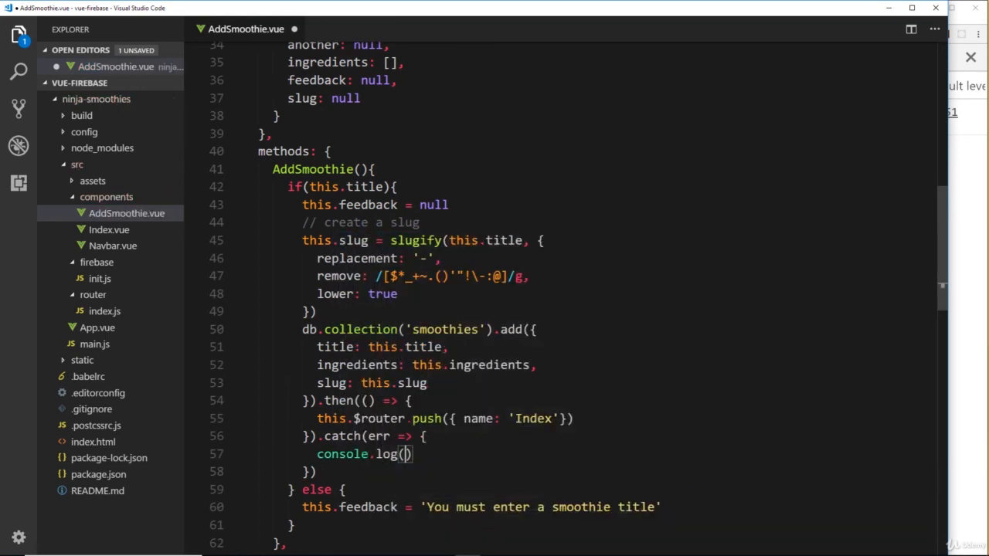
{"action": "type", "text": "err"}
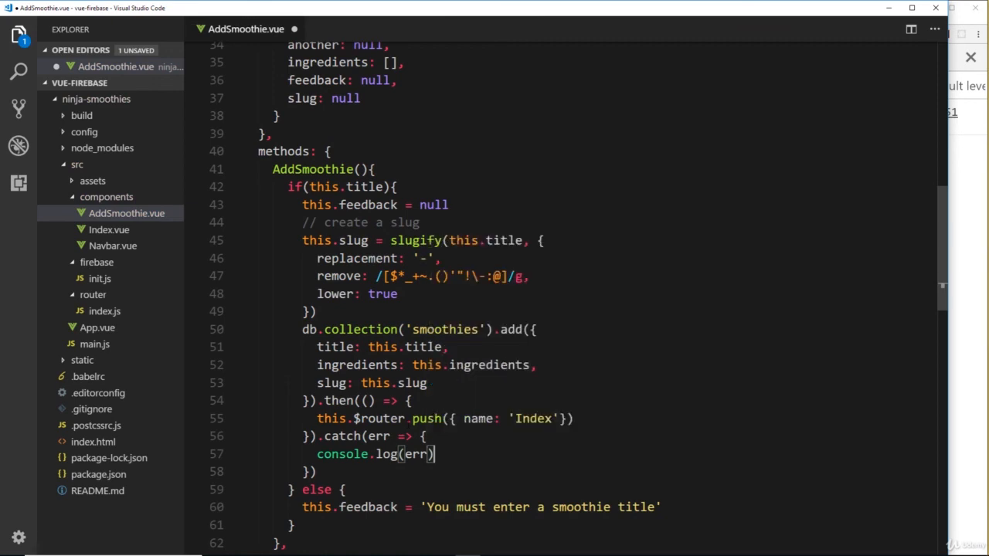
{"action": "key", "text": "ctrl+s"}
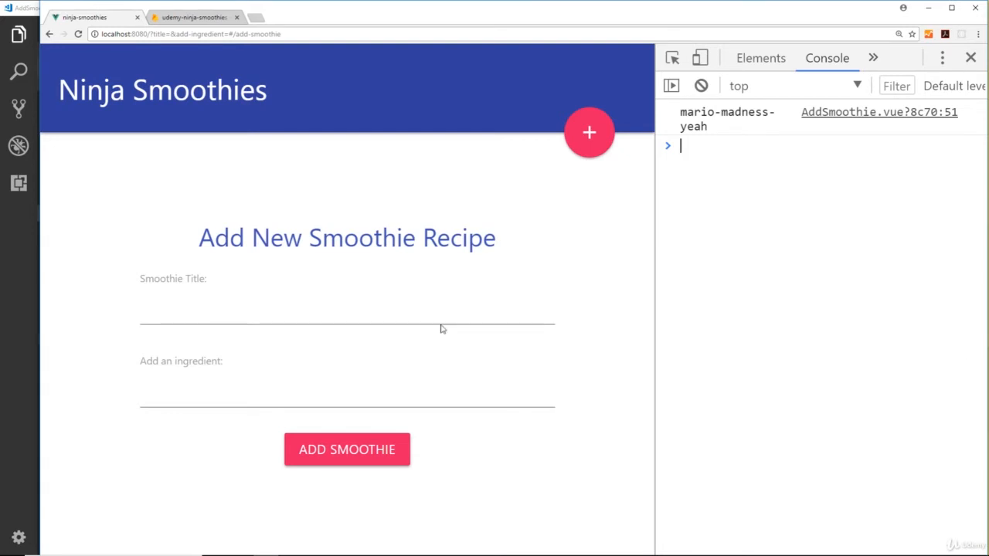
Step: Submit the mario madness smoothie with banana, mushroom and peaches
{"action": "type", "text": "mario madness"}
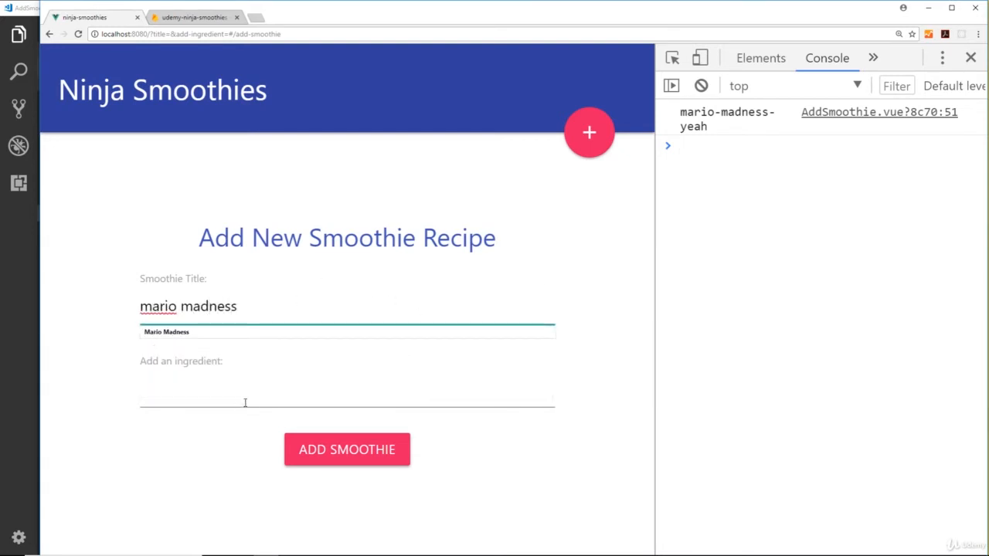
{"action": "type", "text": "banana"}
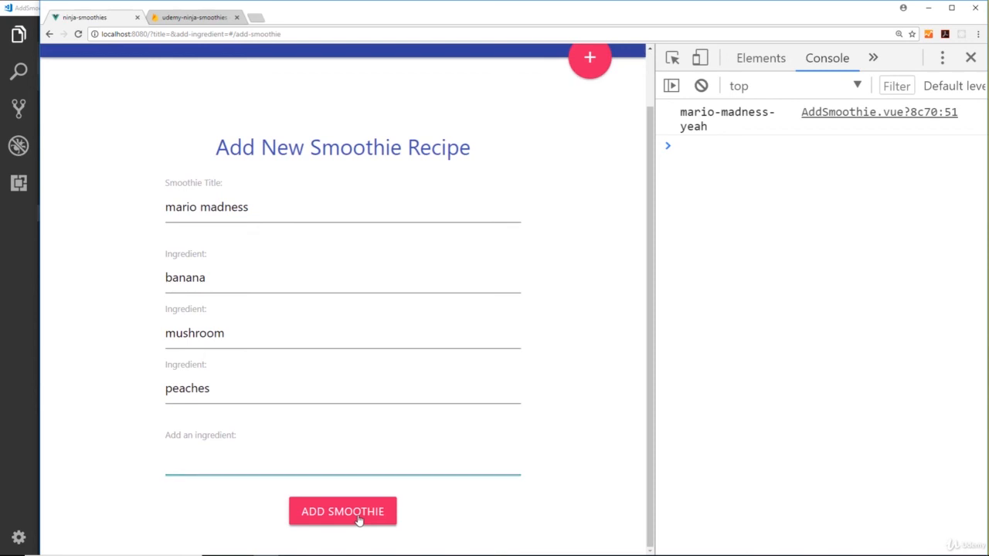
{"action": "left_click", "coordinate": [342, 511]}
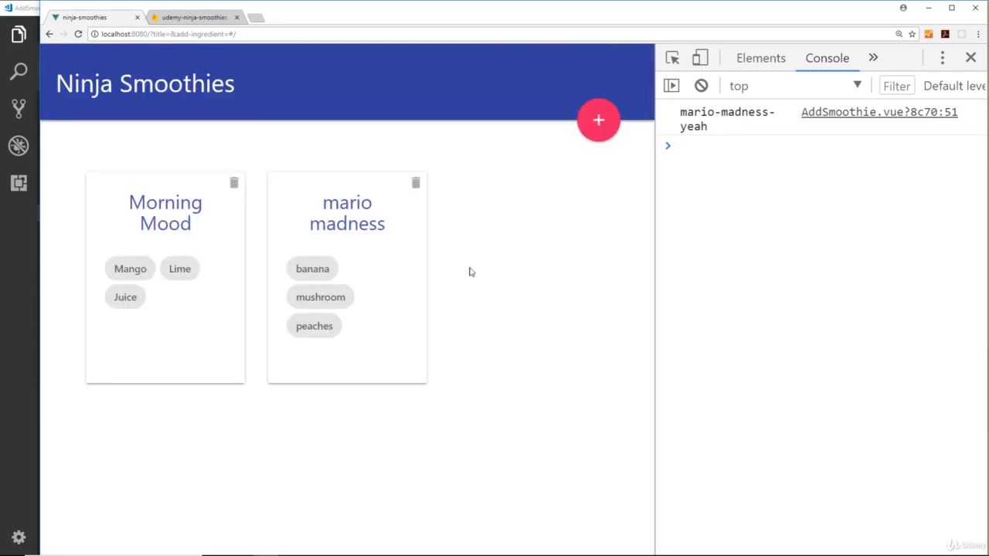
{"action": "mouse_move", "coordinate": [452, 242]}
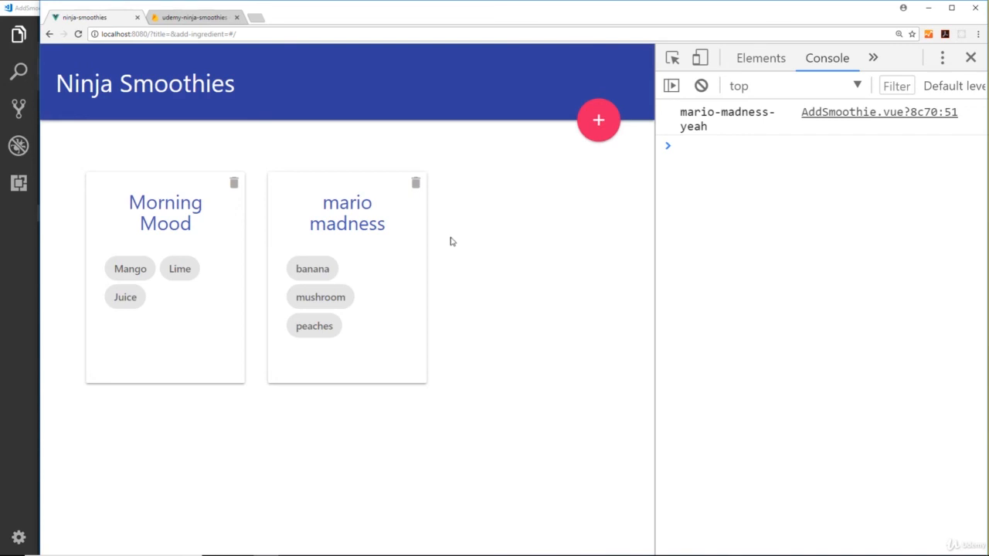
{"action": "mouse_move", "coordinate": [392, 309]}
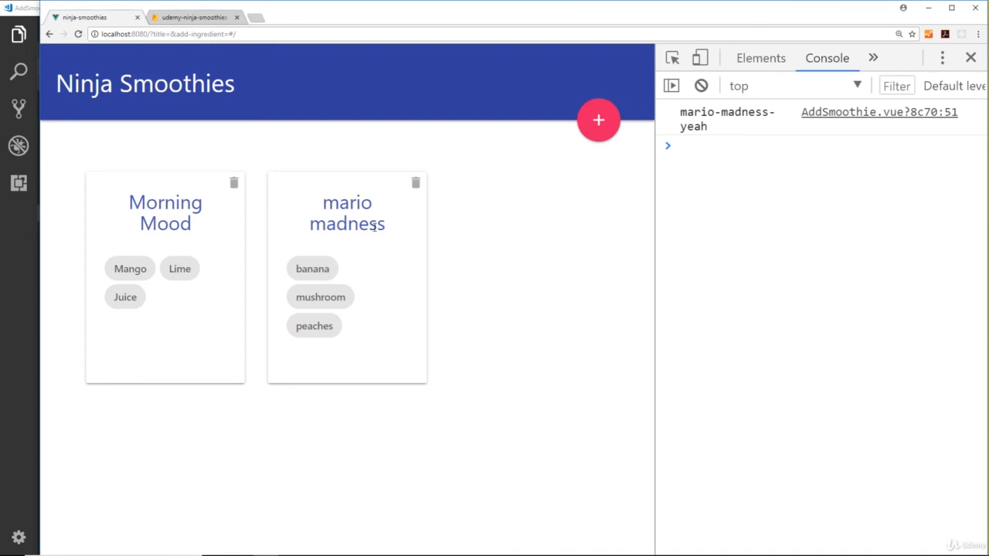
{"action": "mouse_move", "coordinate": [377, 243]}
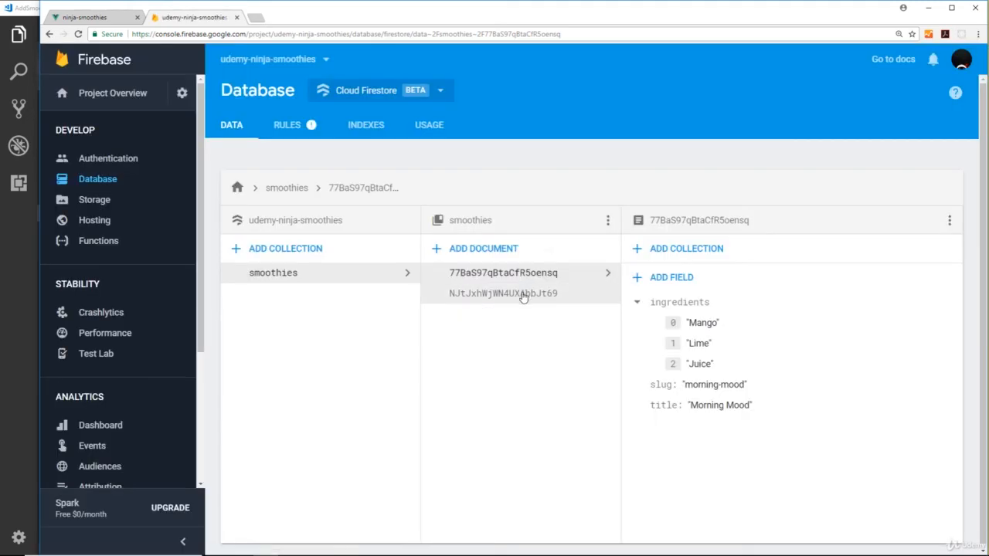
Step: Open the mario madness smoothie document to see its banana, mushroom, peaches ingredients and slug
{"action": "left_click", "coordinate": [503, 292]}
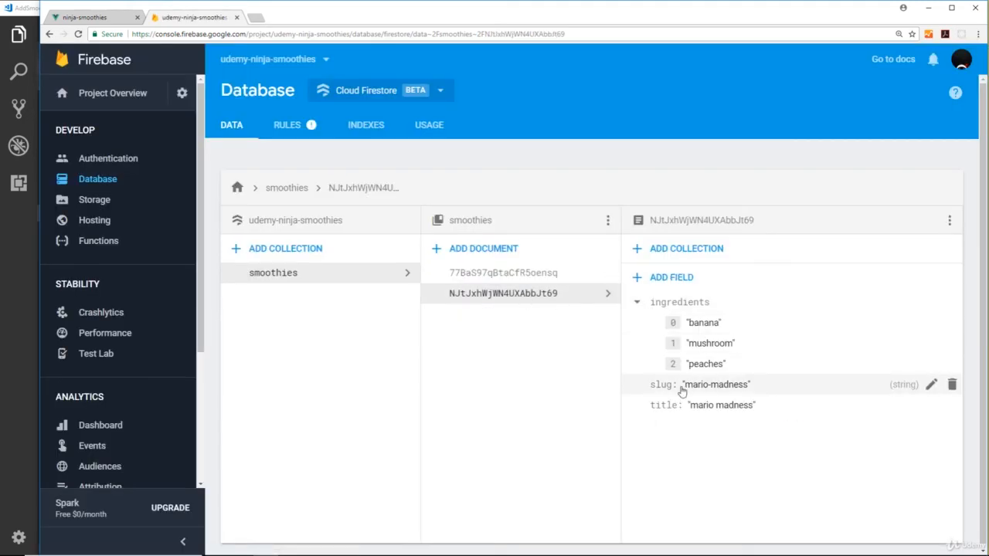
{"action": "mouse_move", "coordinate": [84, 143]}
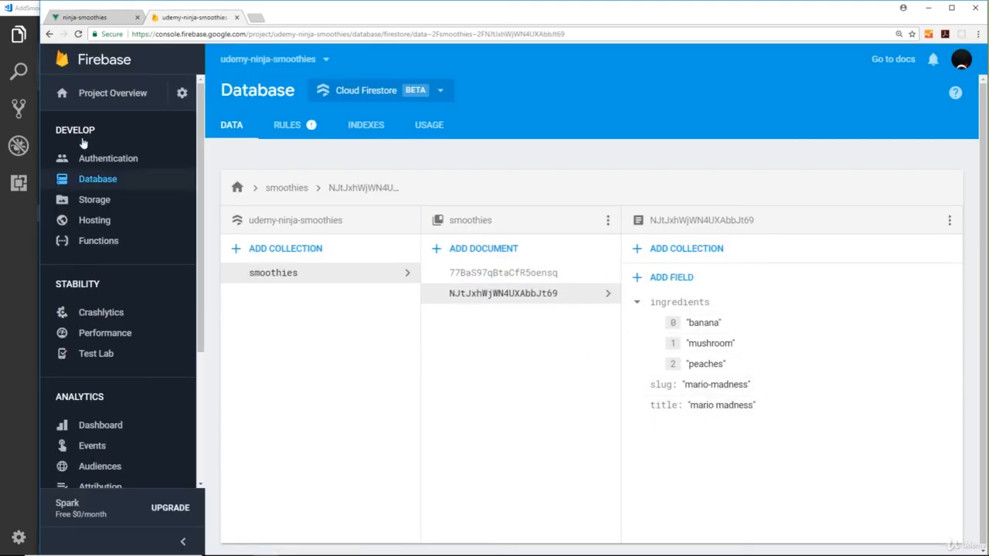